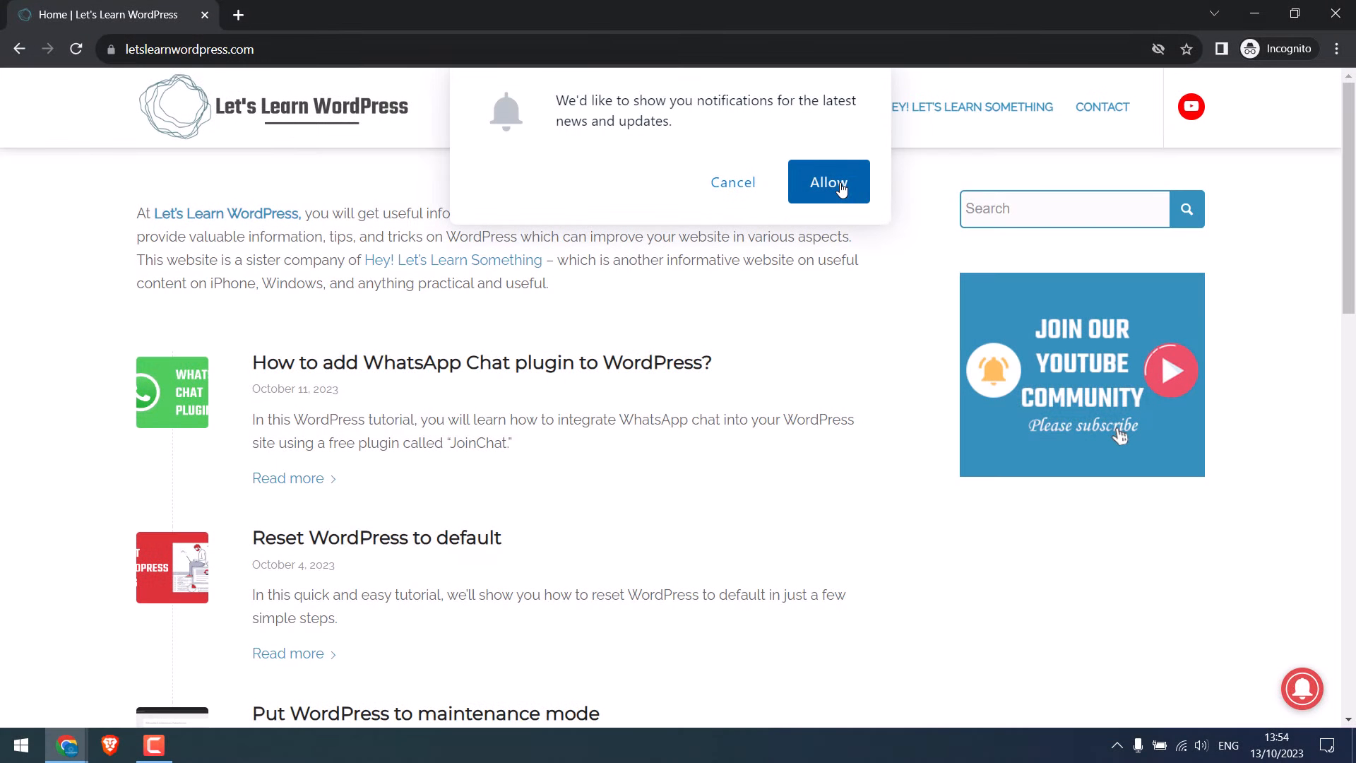
mouse_move(691, 339)
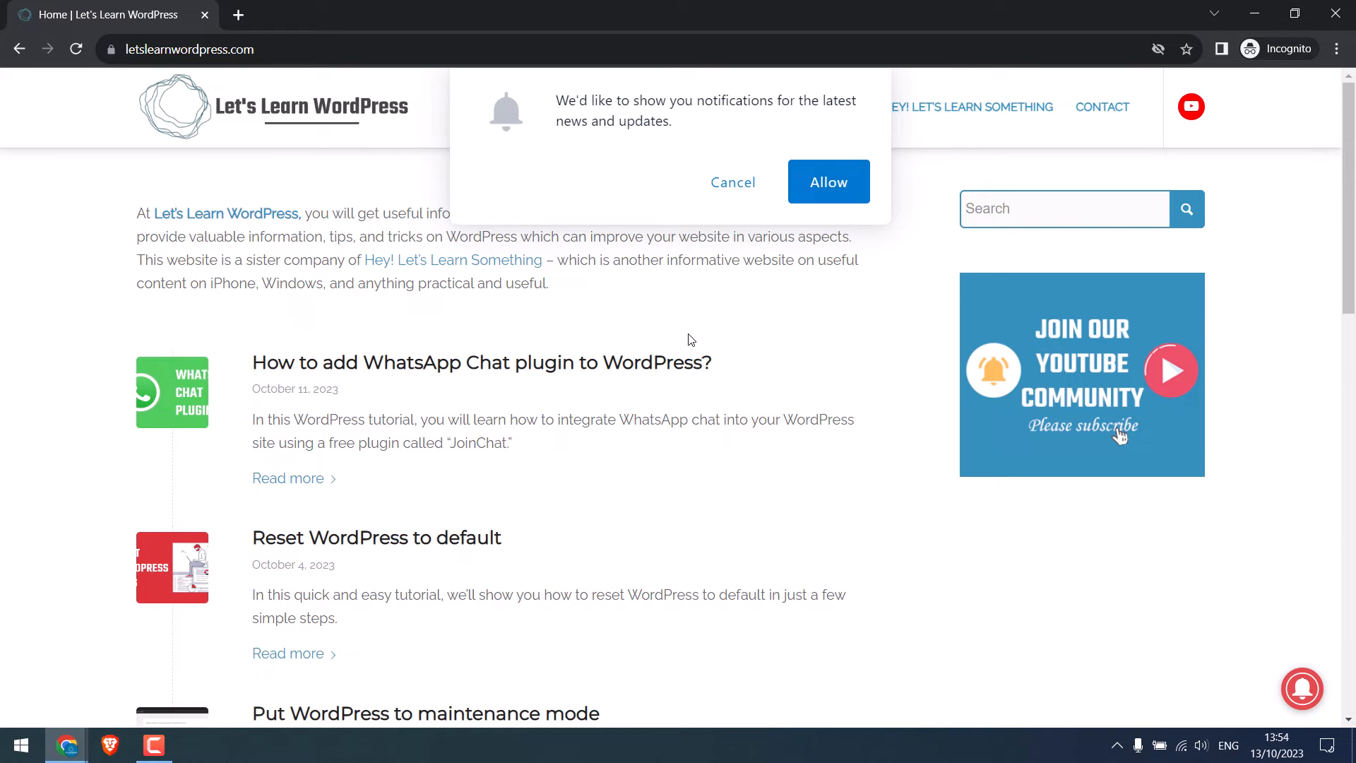
mouse_move(1301, 690)
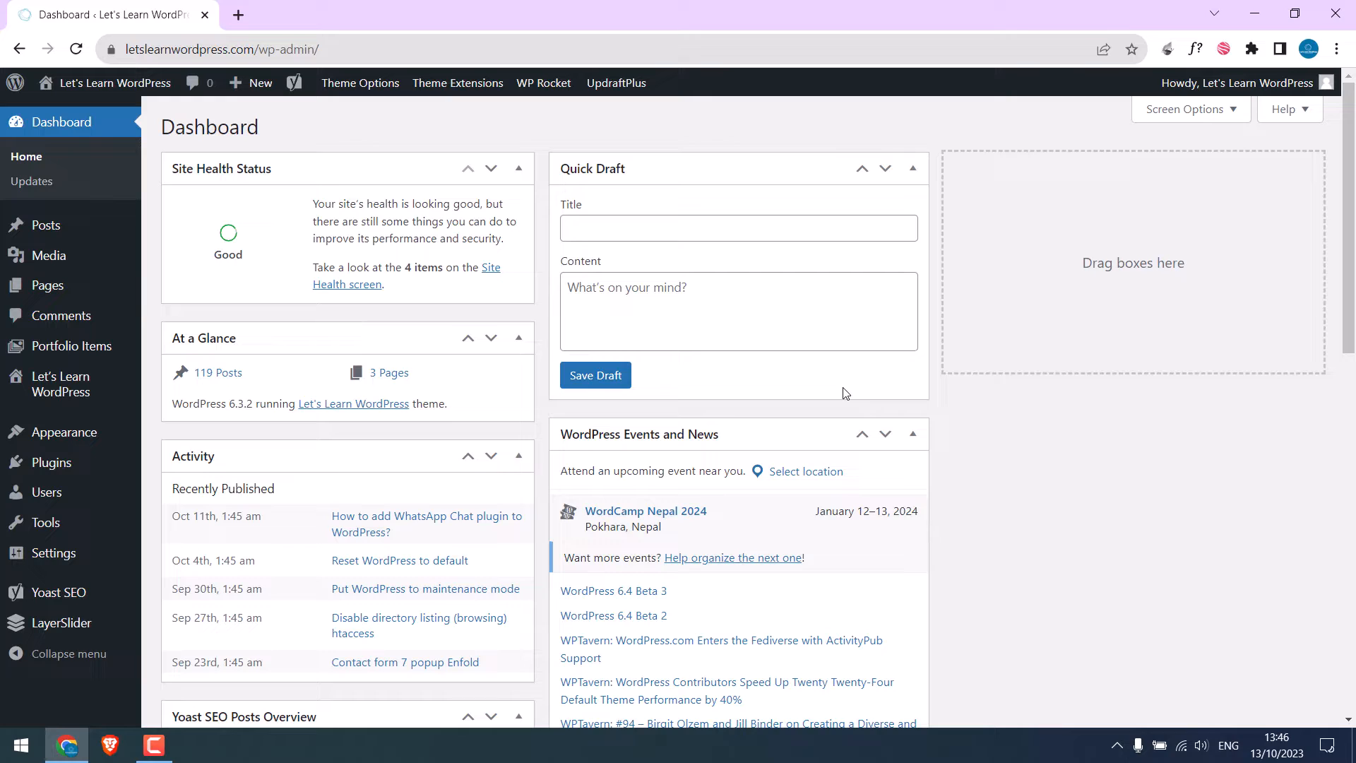
mouse_move(395, 406)
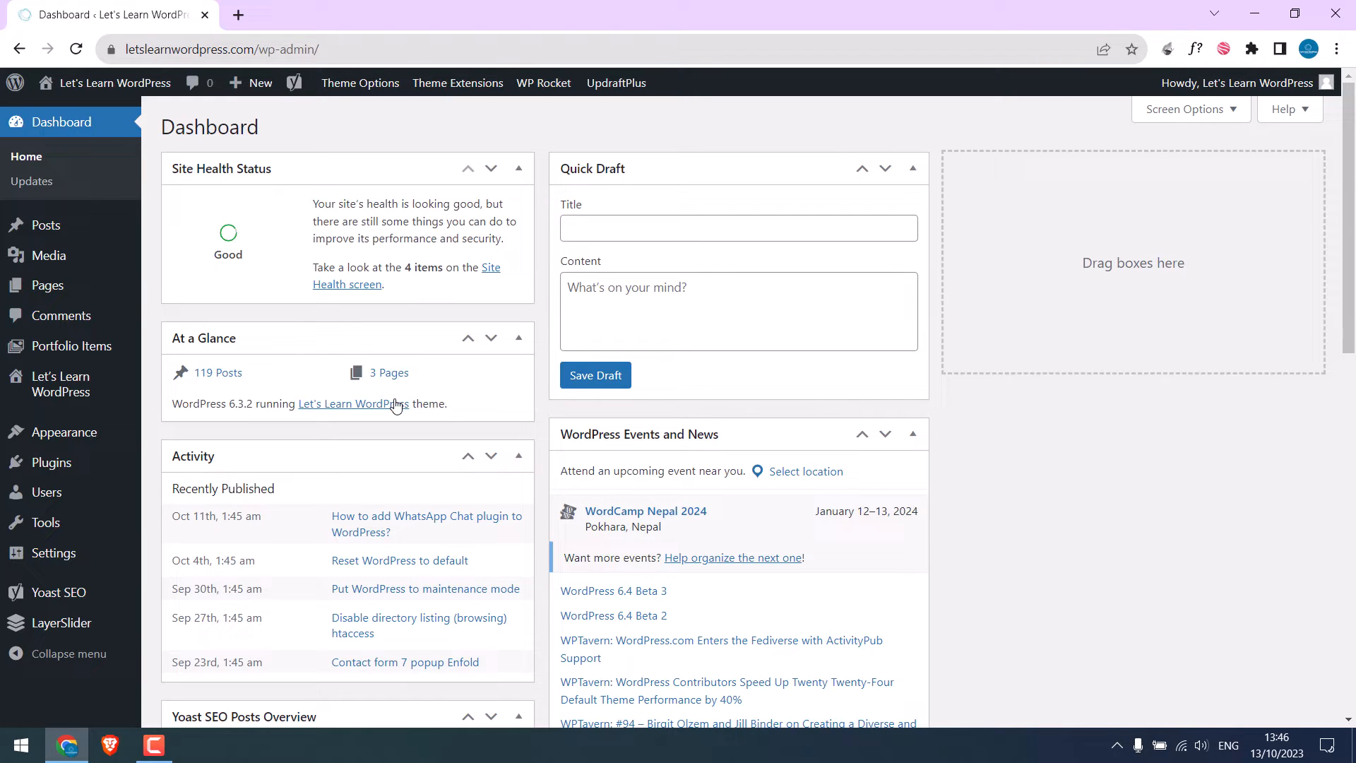
- Search the plugin directory for OneSignal and install and activate the Web Push Notifications plugin
left_click(178, 491)
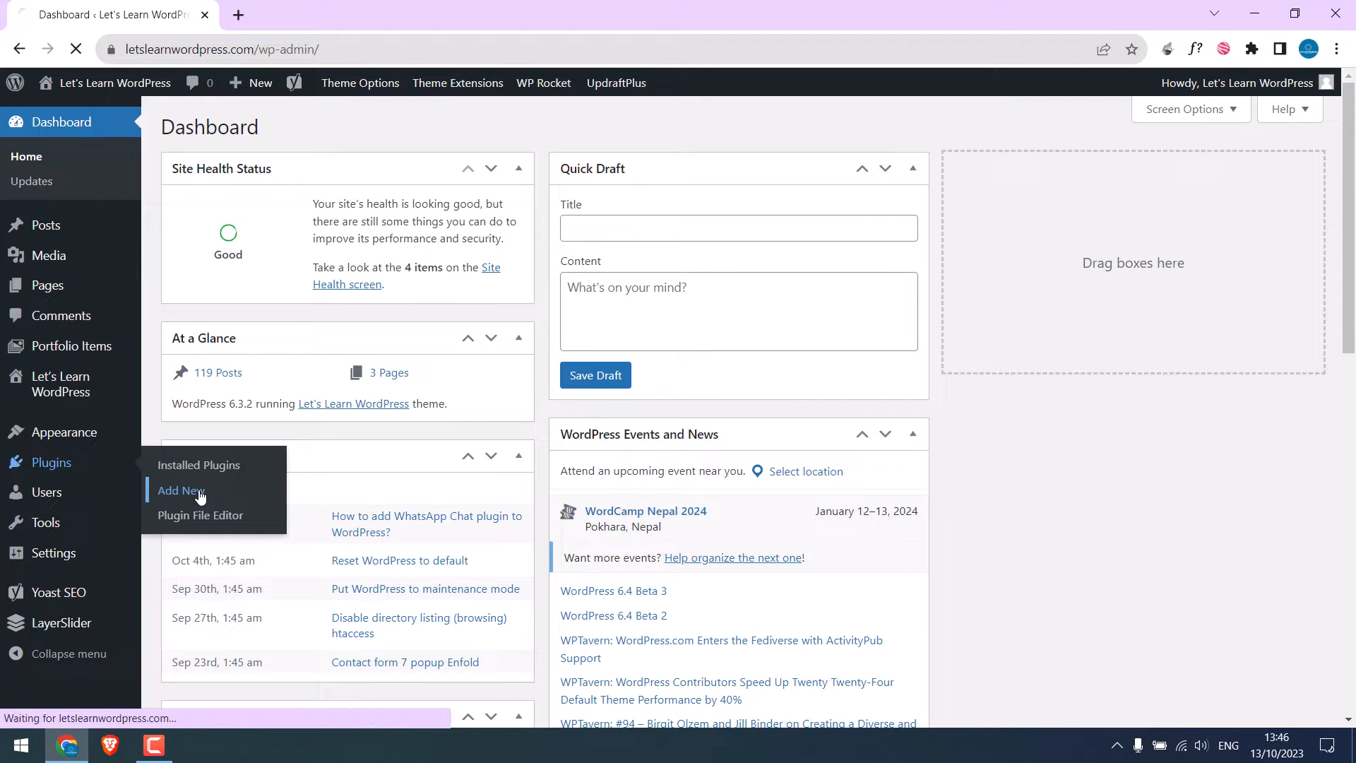
left_click(181, 493)
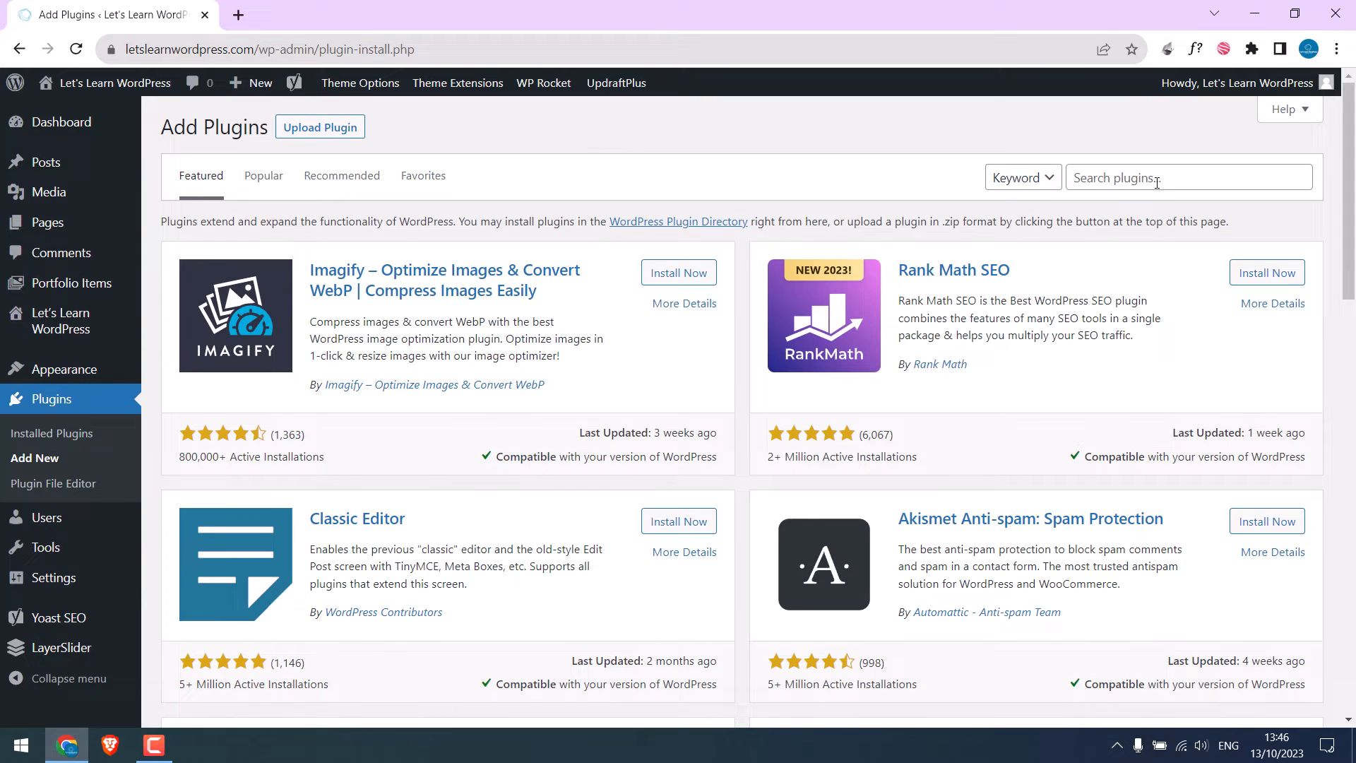
type("OneSignal")
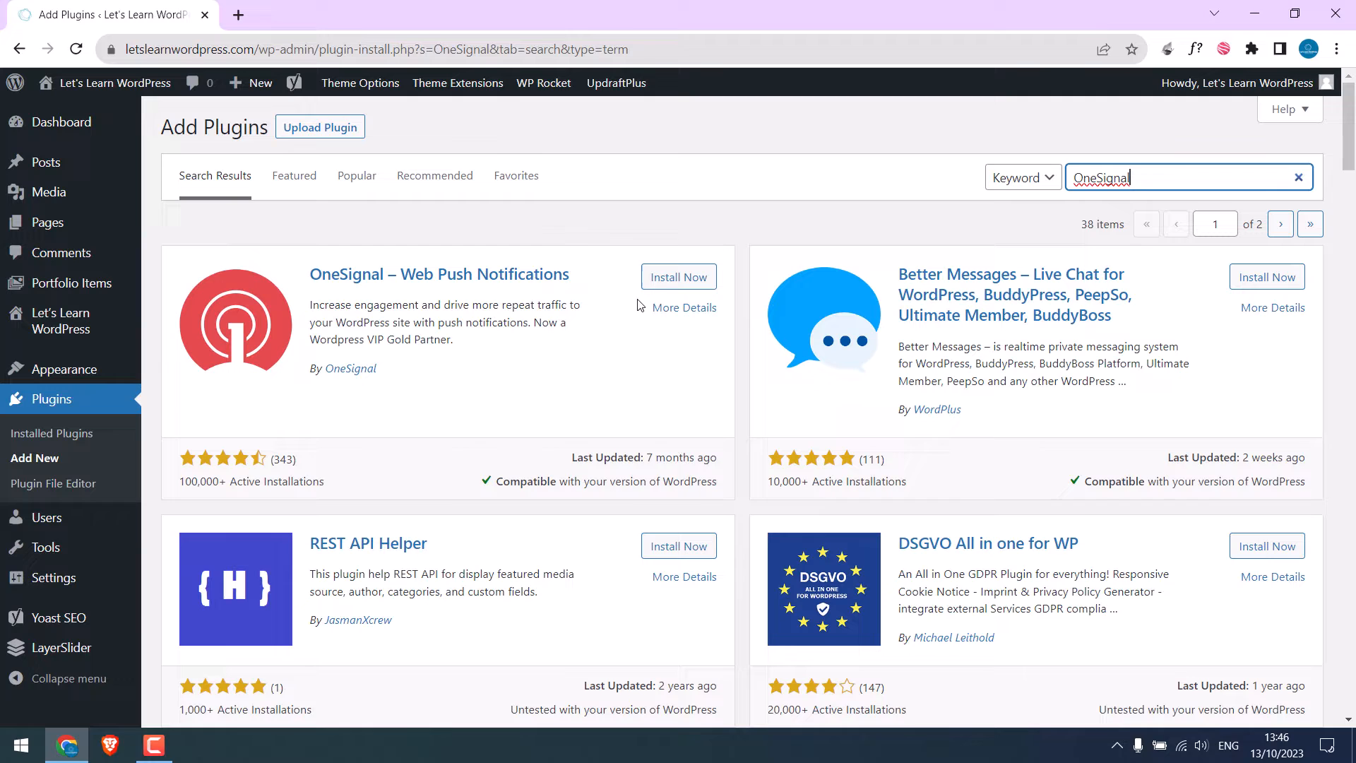
left_click(679, 277)
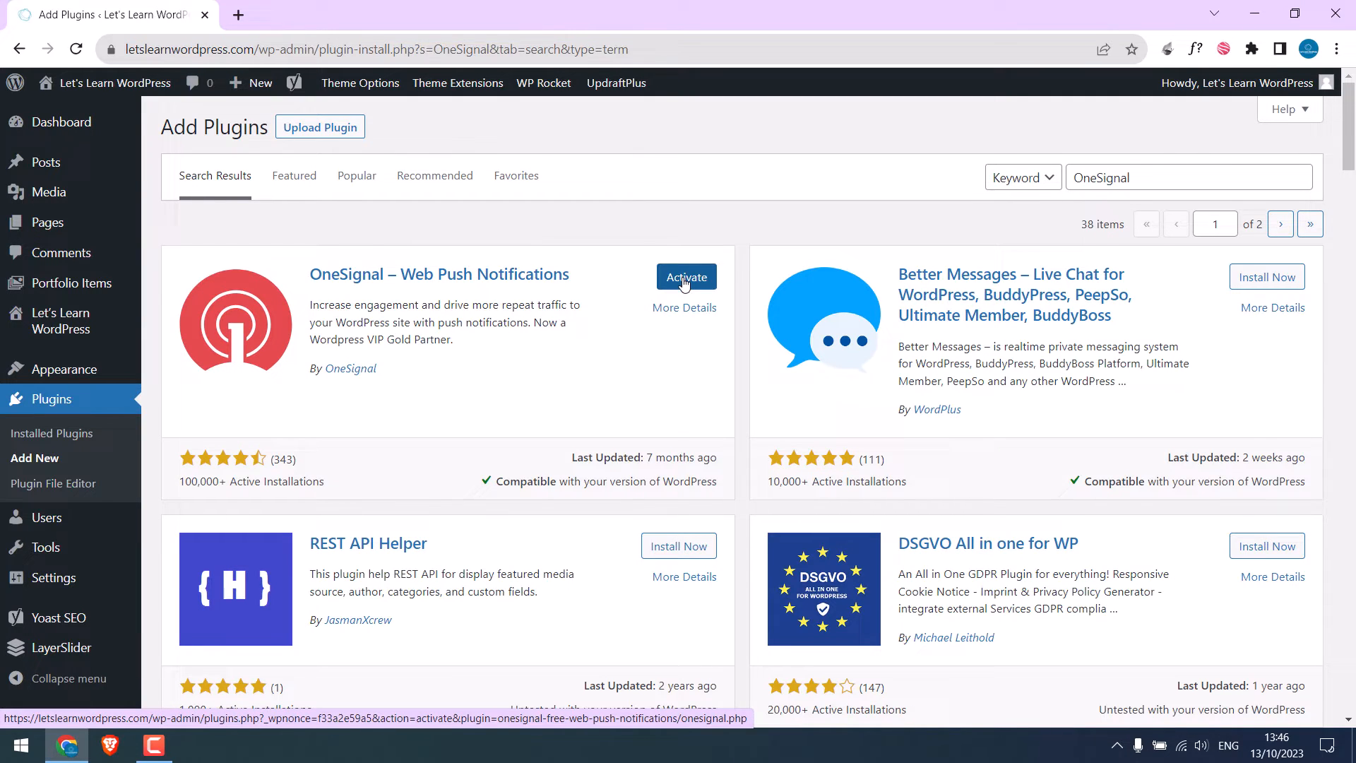
left_click(687, 277)
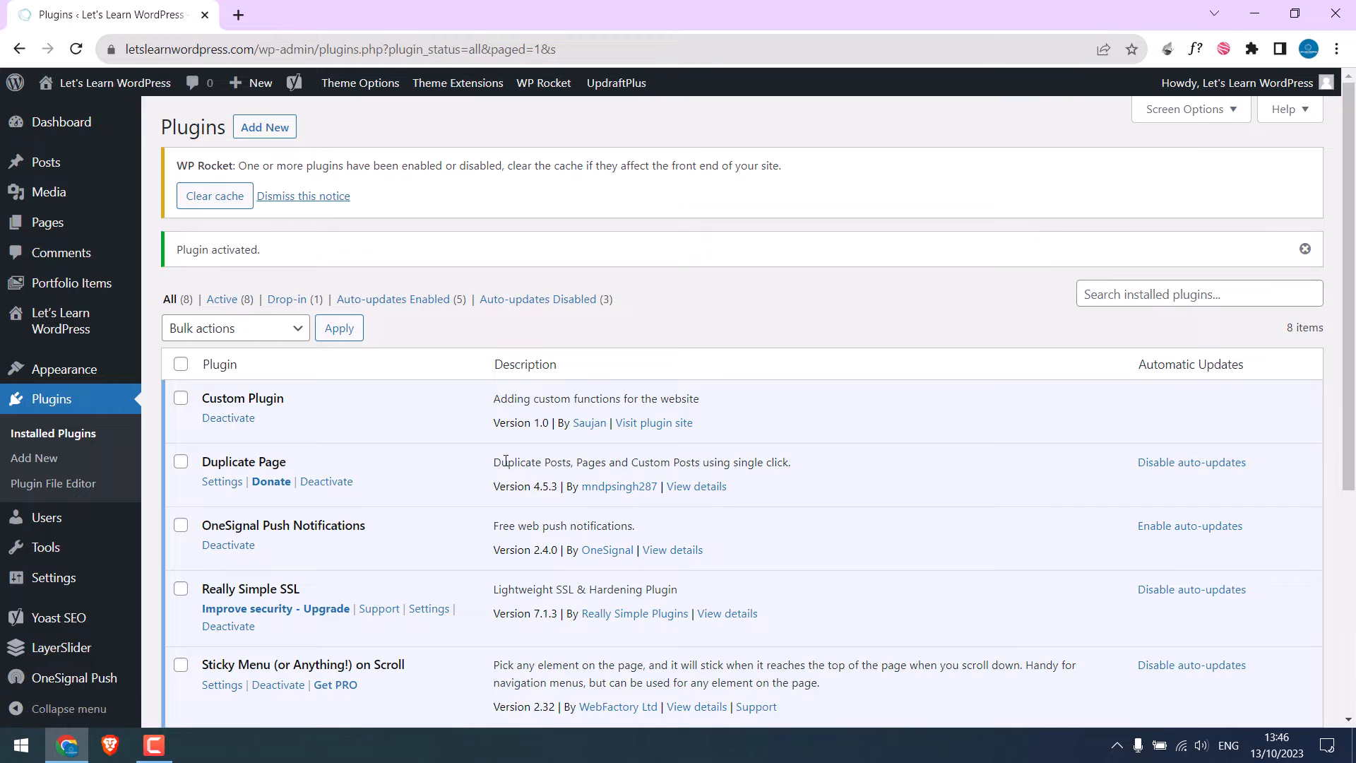
mouse_move(75, 676)
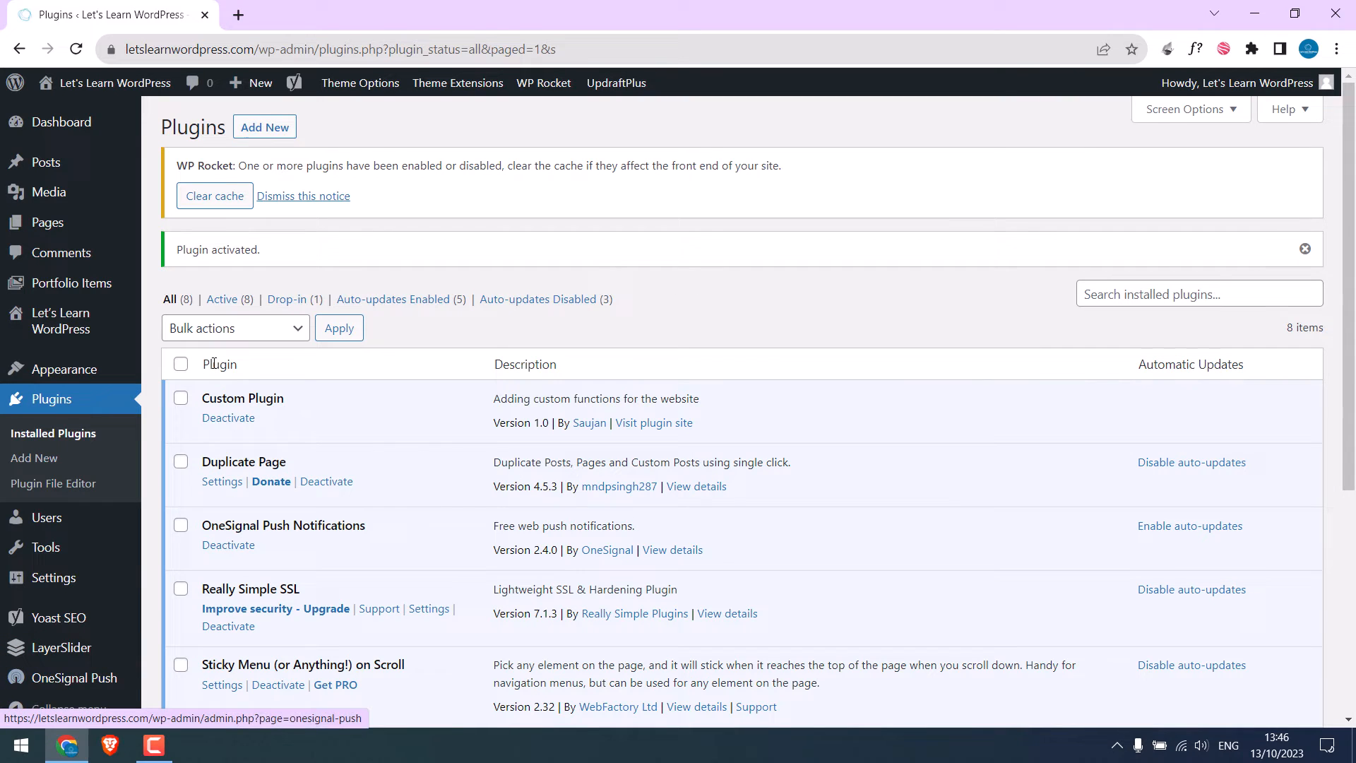
- Clear the site cache from the WP Rocket notice
left_click(213, 195)
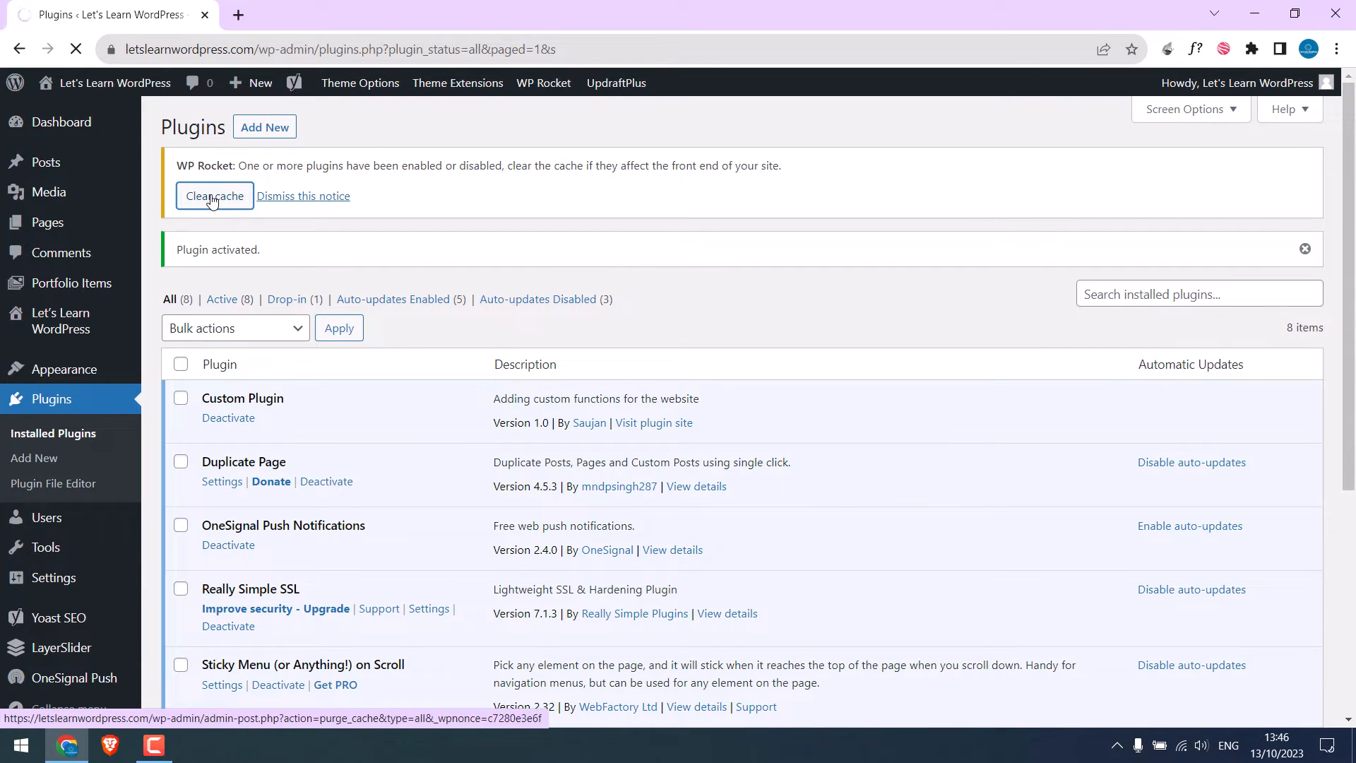
left_click(213, 195)
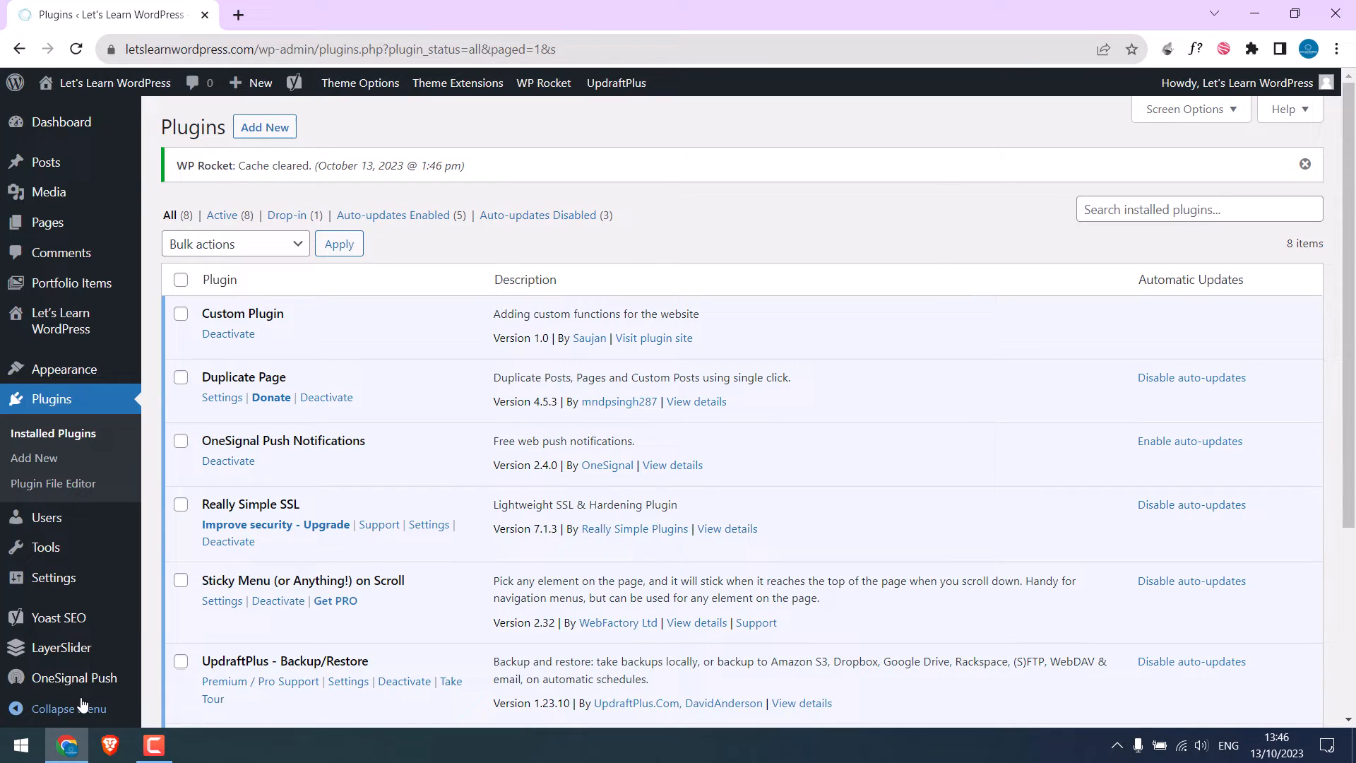
- From the OneSignal Push setup guide, open the OneSignal website in a new tab
left_click(74, 677)
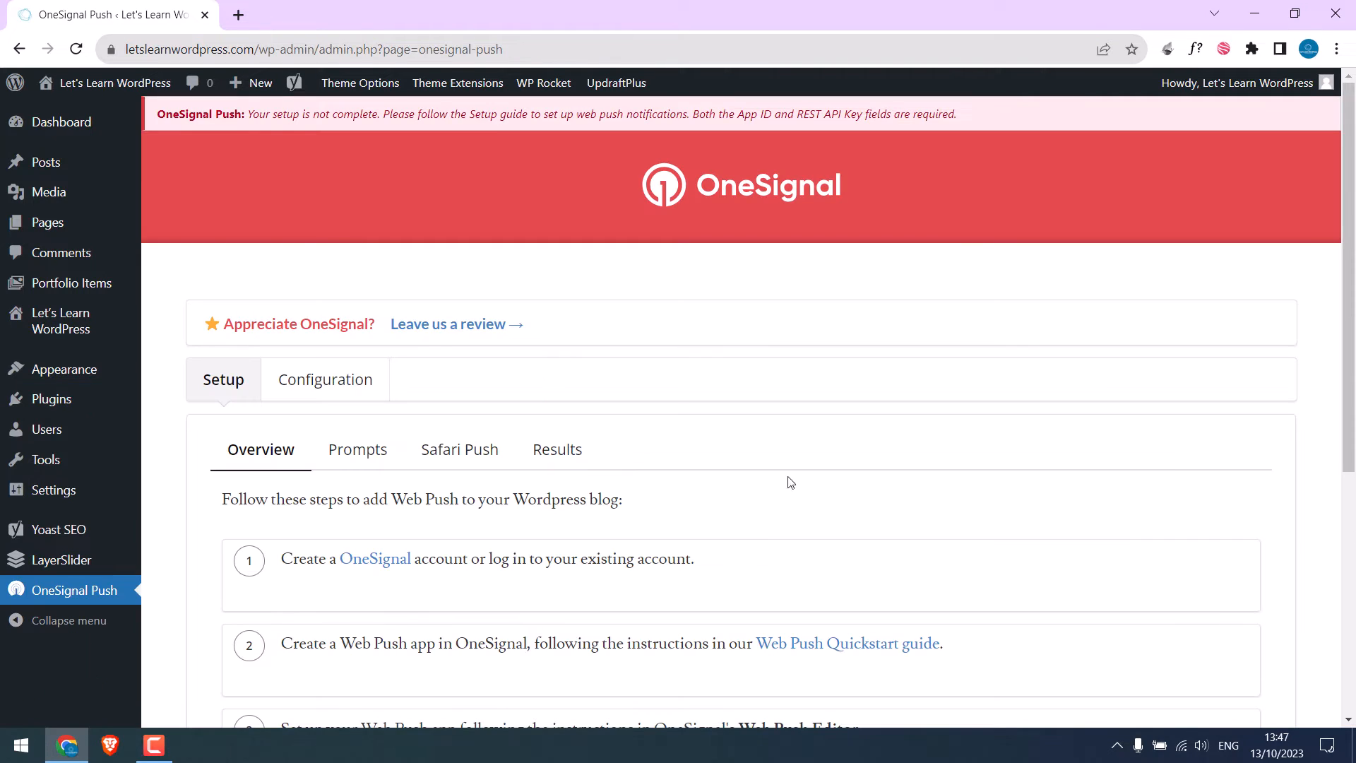
scroll("down", 3)
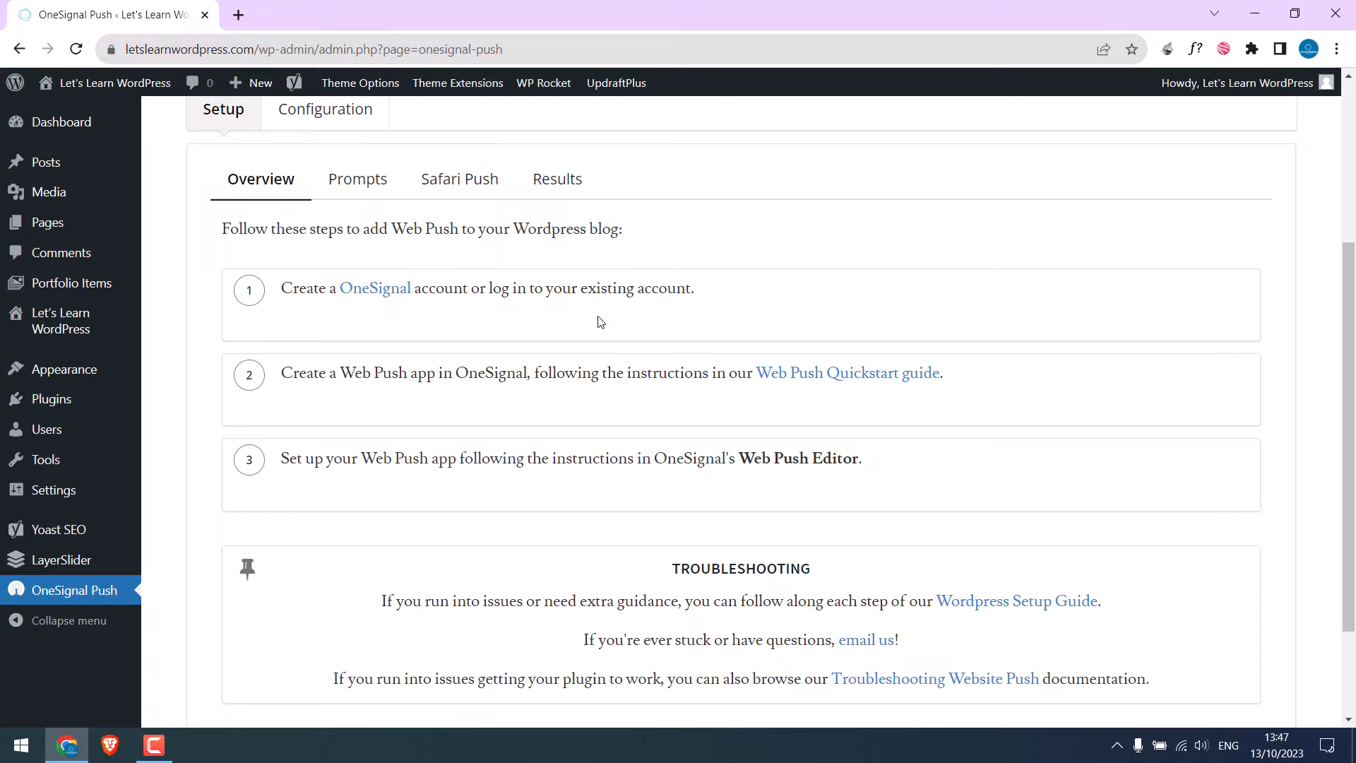
mouse_move(521, 424)
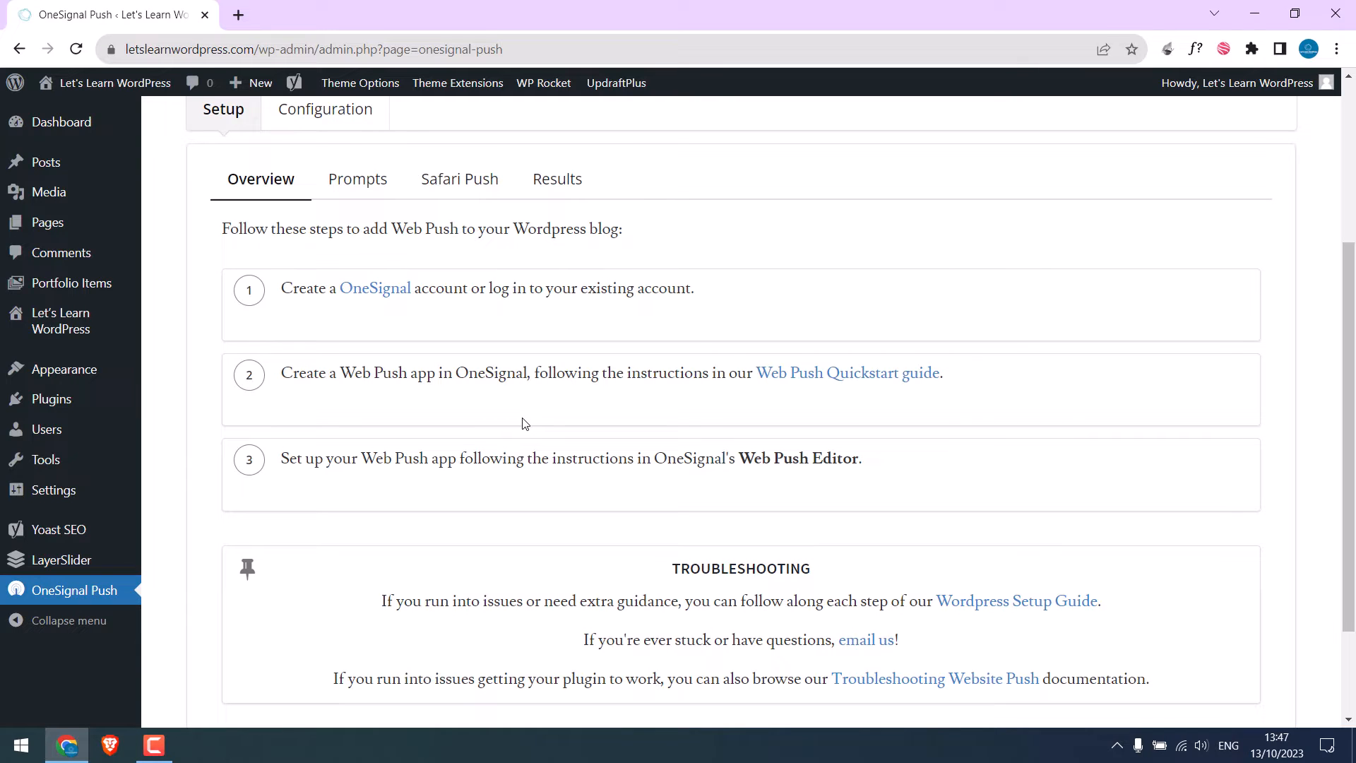
right_click(375, 288)
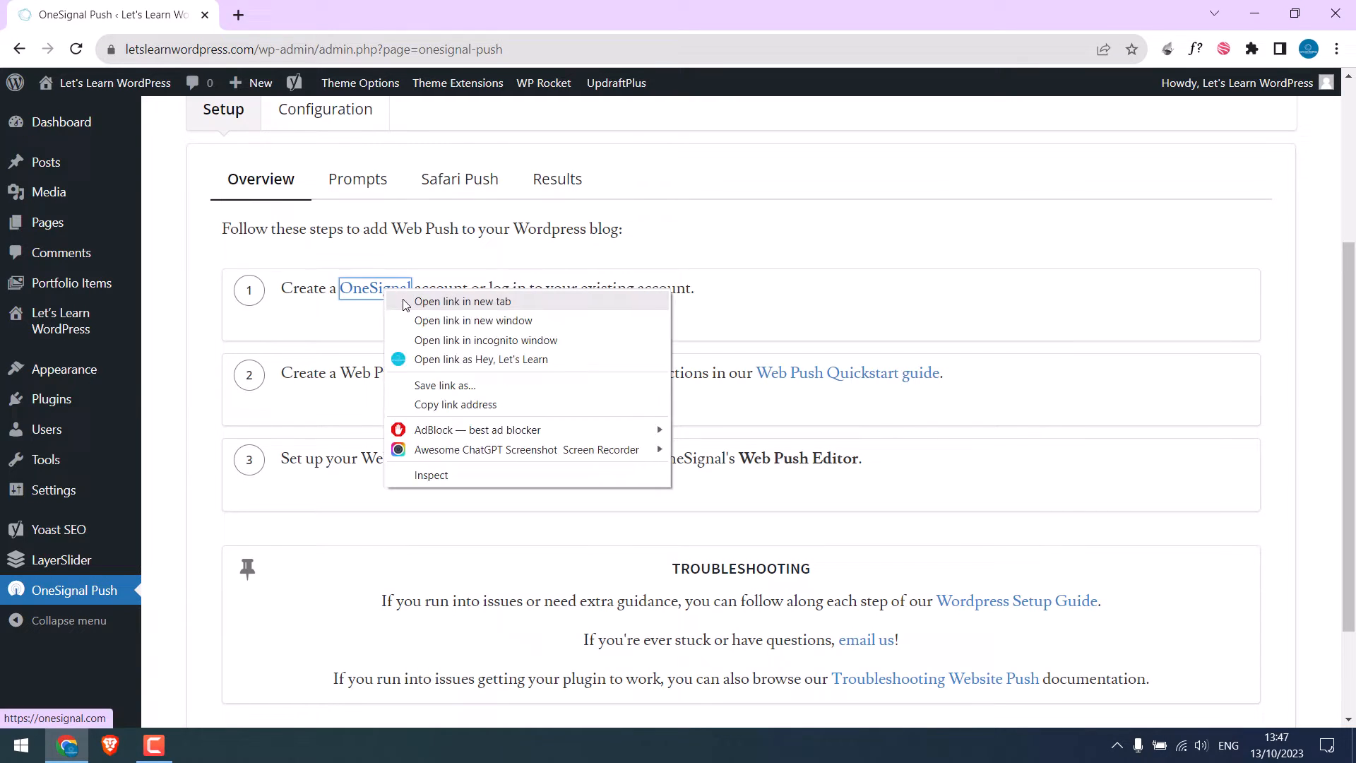
left_click(462, 301)
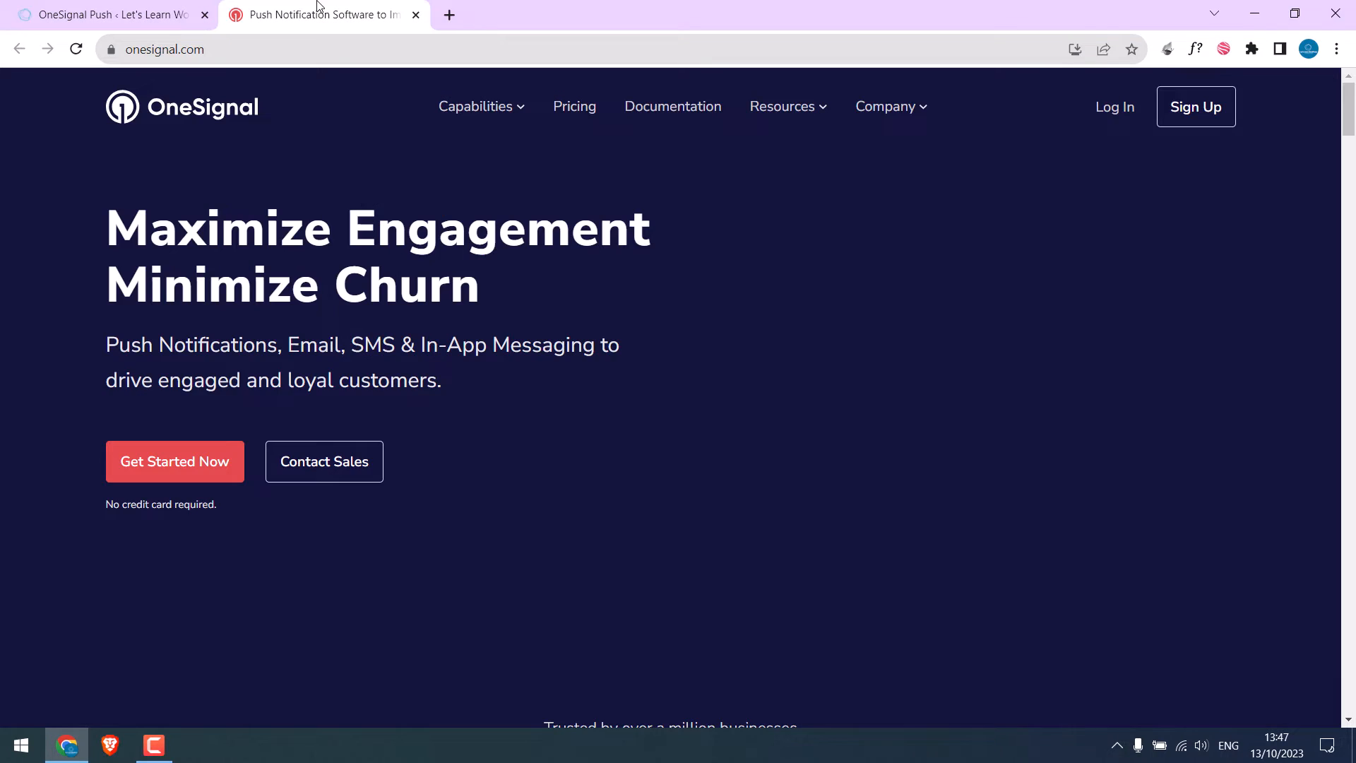
- Sign up for a OneSignal account, accept the terms, and choose the Free plan
left_click(173, 461)
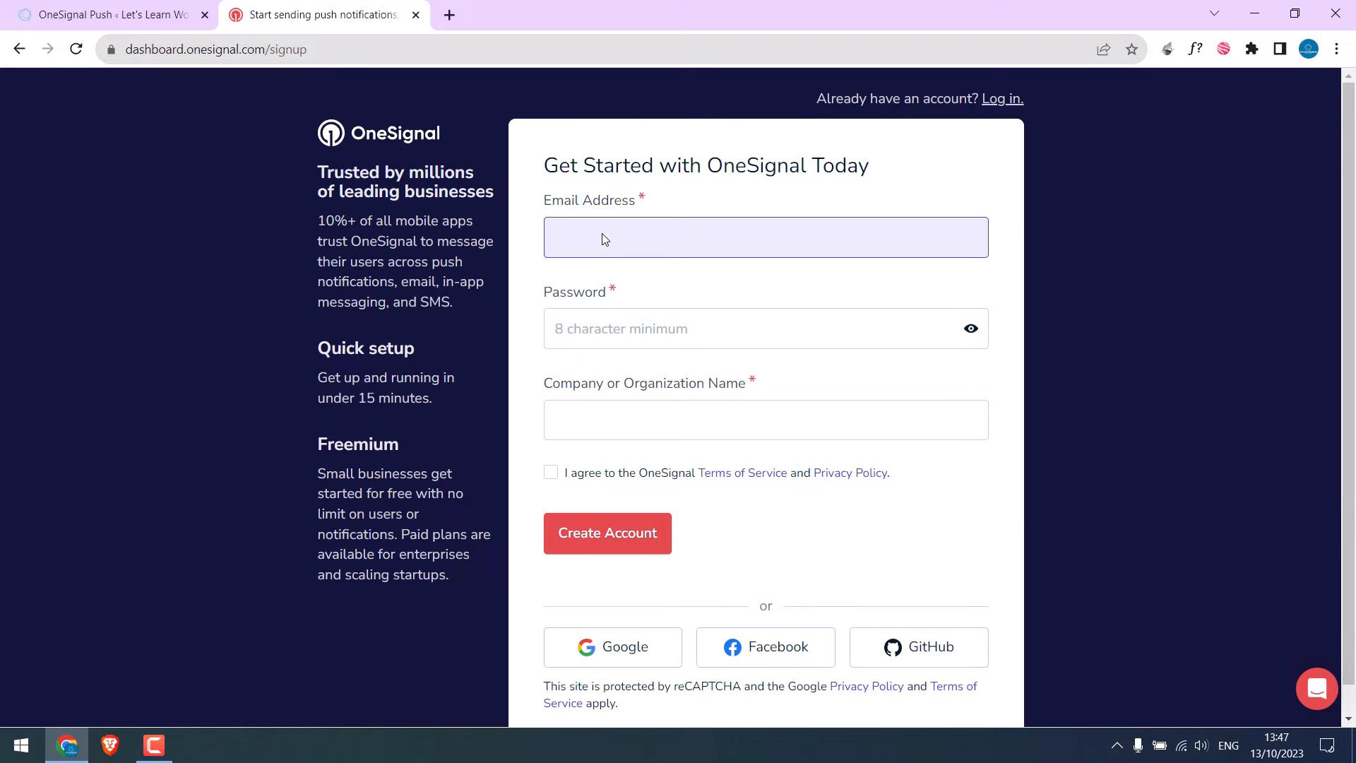
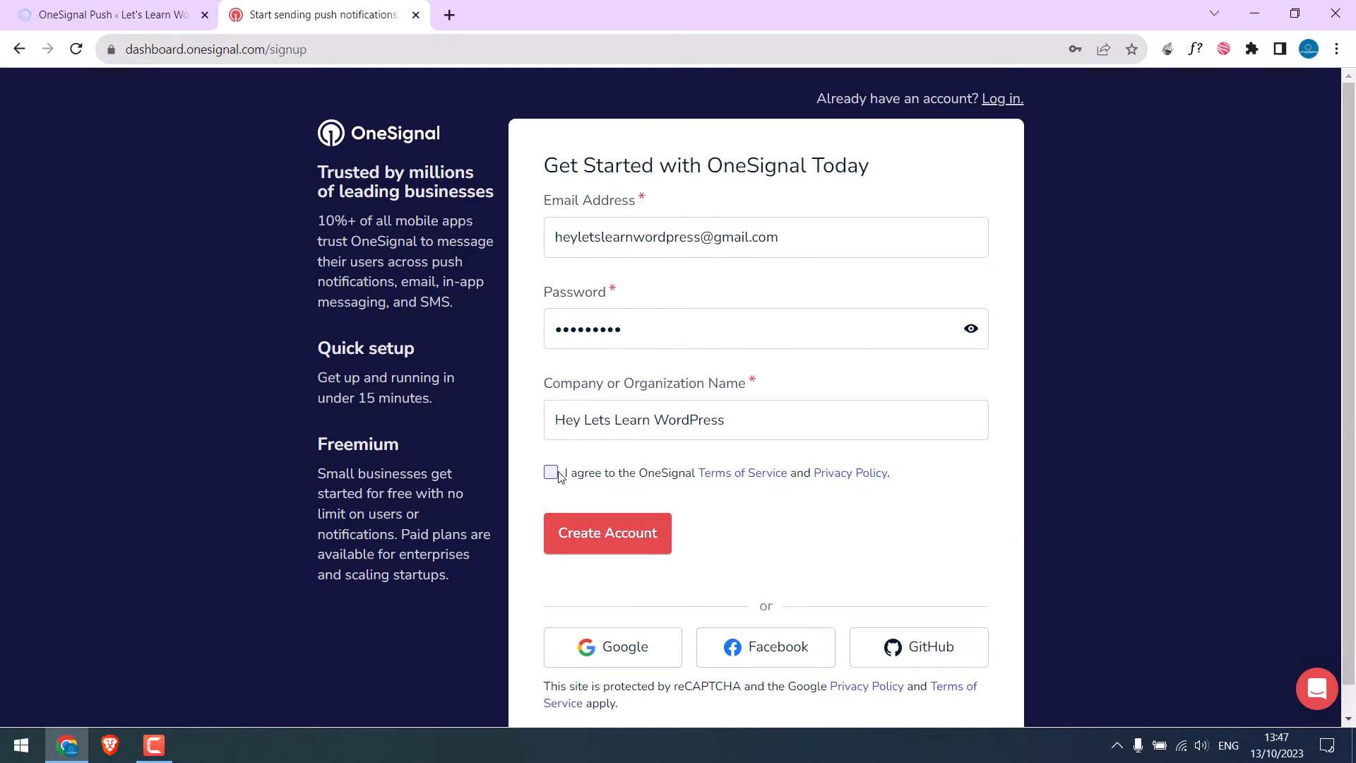
left_click(551, 472)
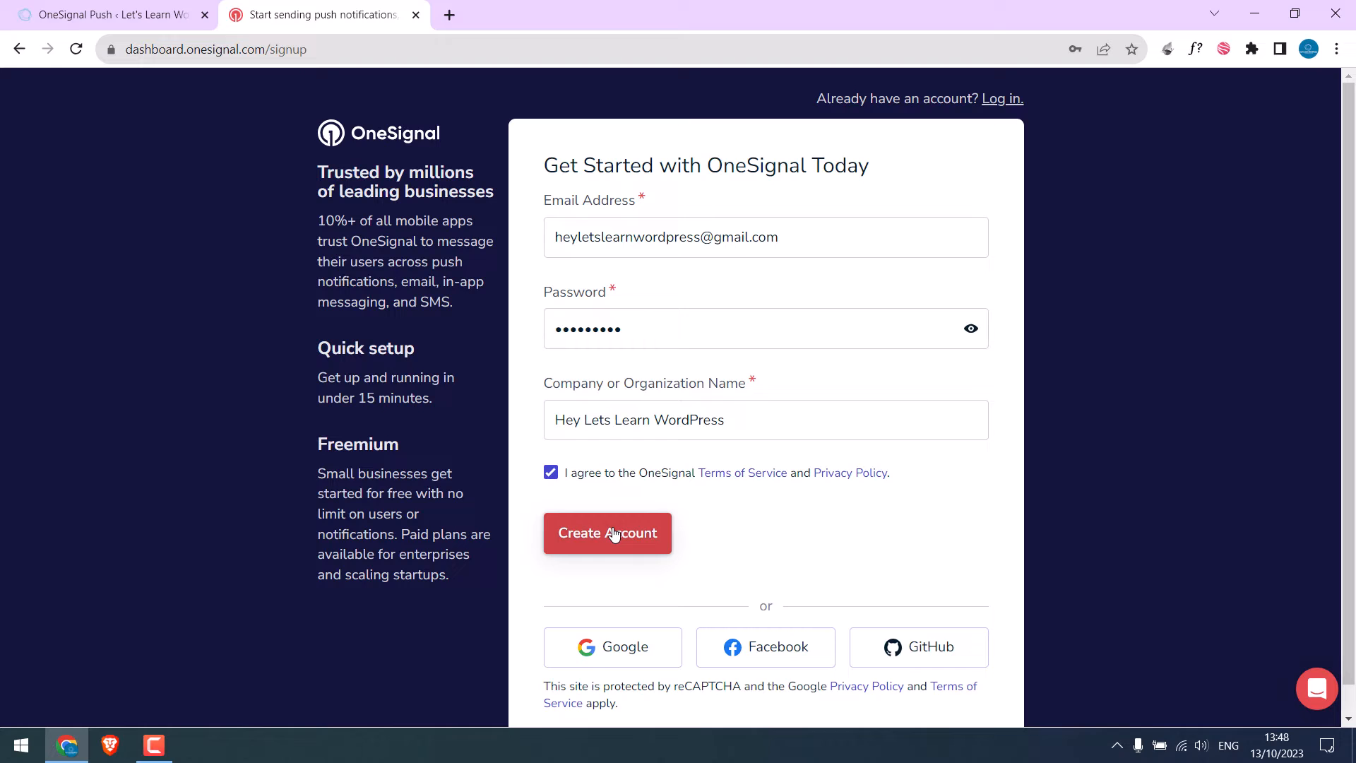
left_click(606, 533)
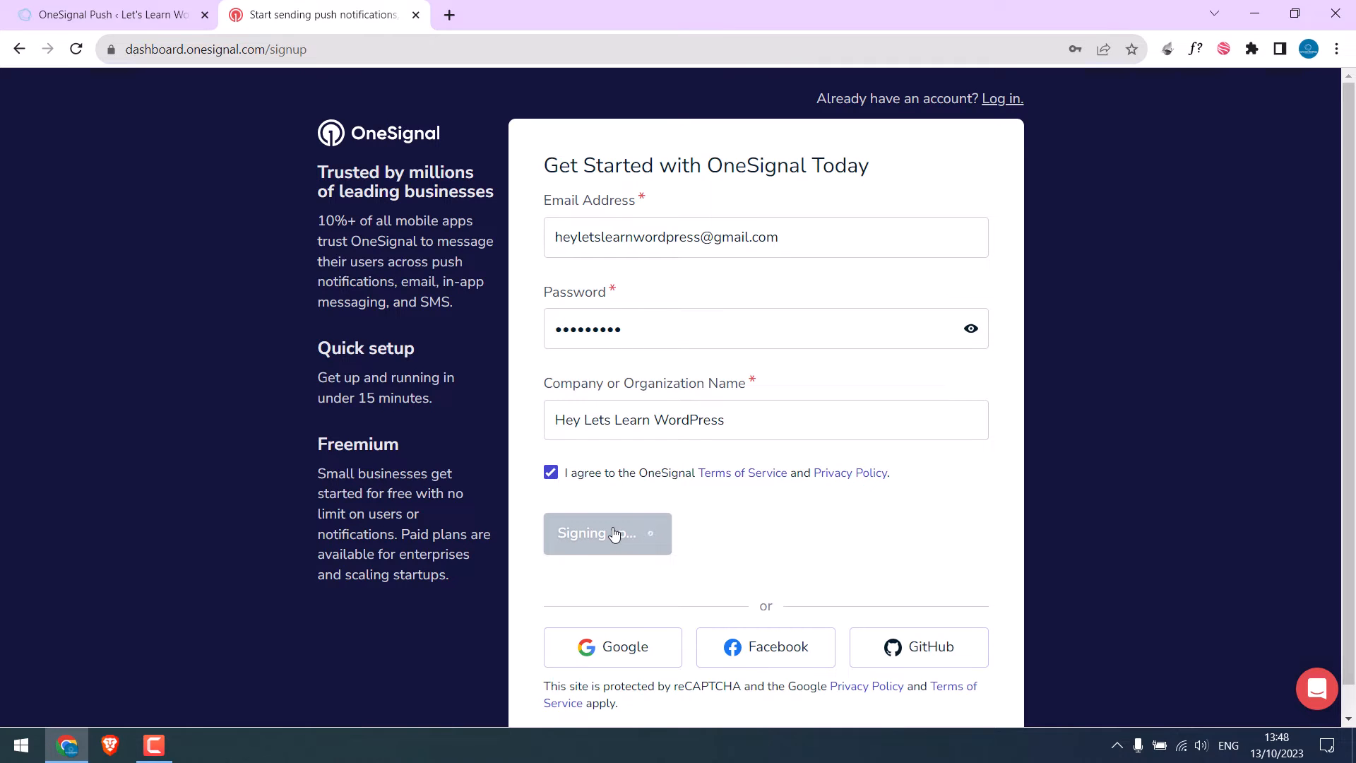
left_click(606, 533)
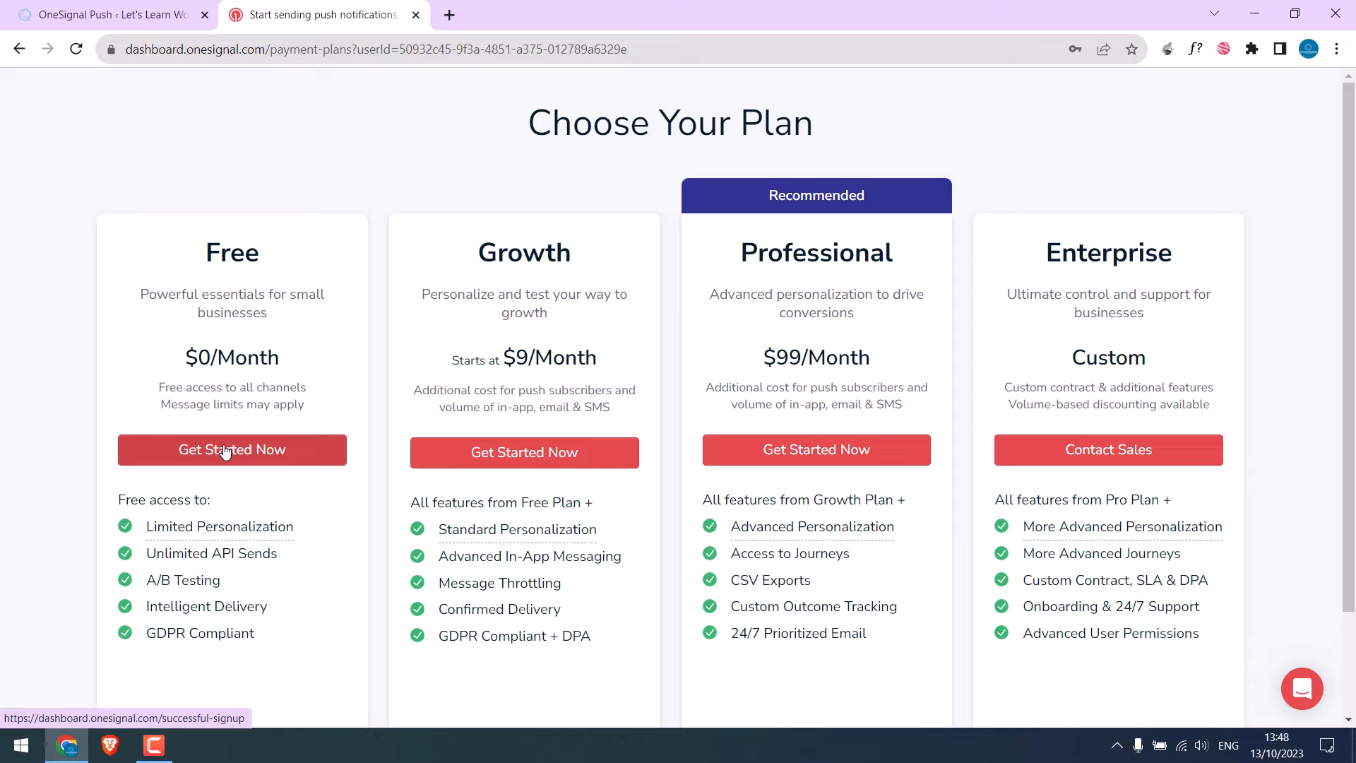
left_click(232, 450)
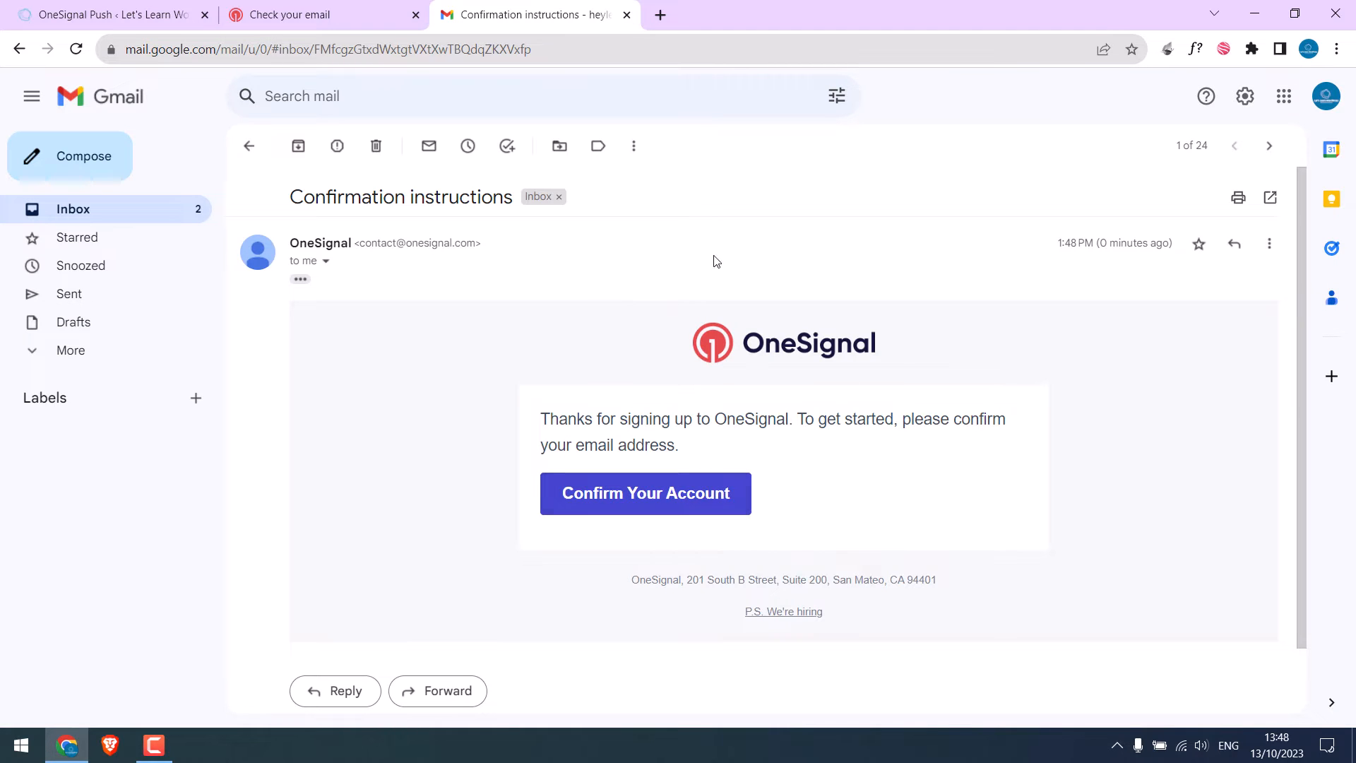
mouse_move(646, 493)
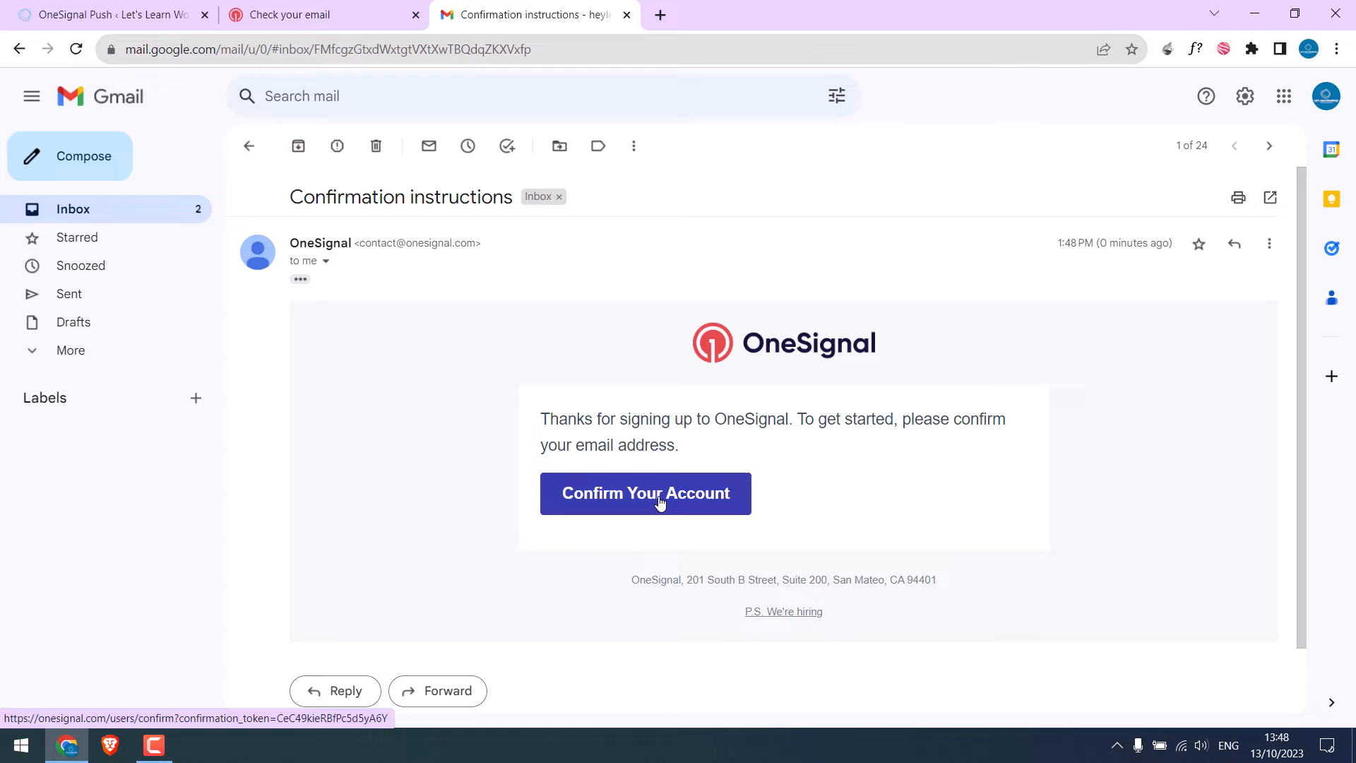
- Confirm the OneSignal account from the confirmation email
left_click(646, 493)
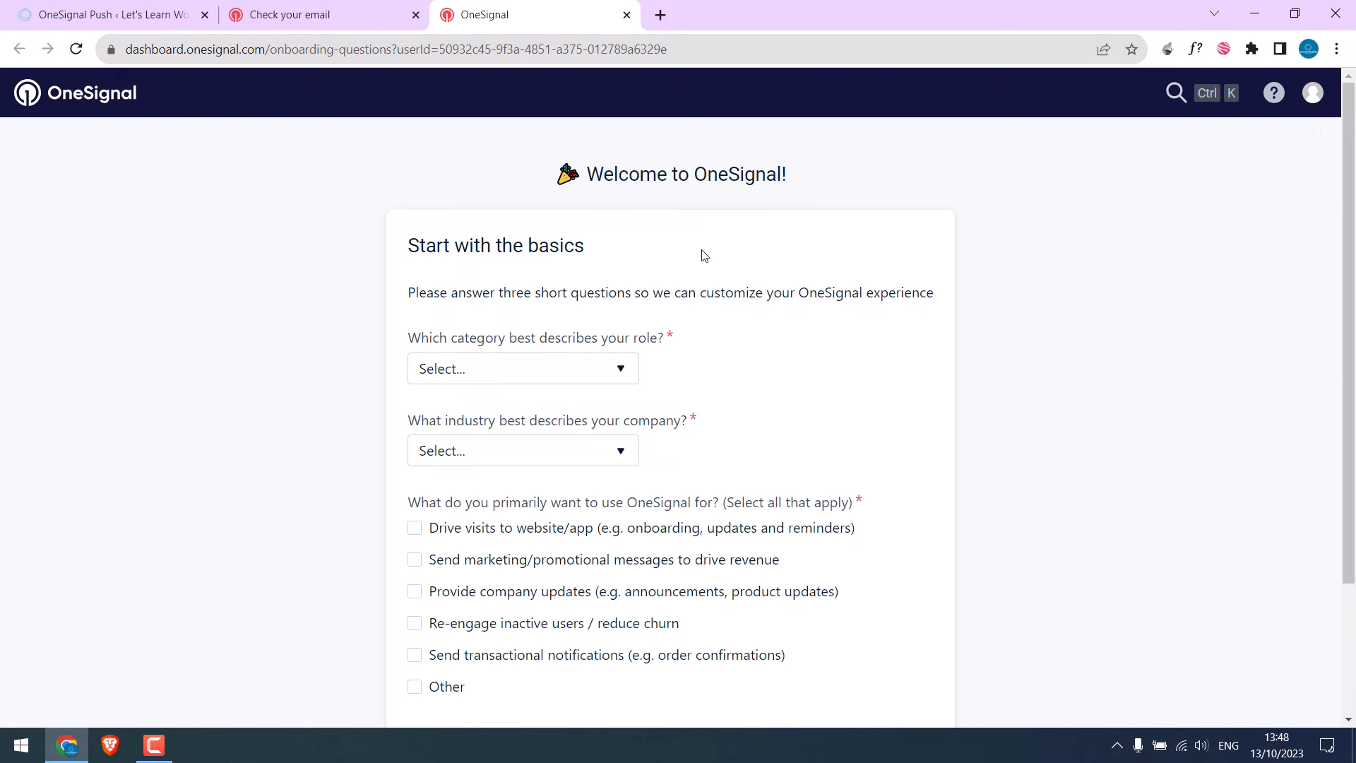
- Answer the onboarding questions with a role and B2B / Technology industry and submit them
scroll("down", 3)
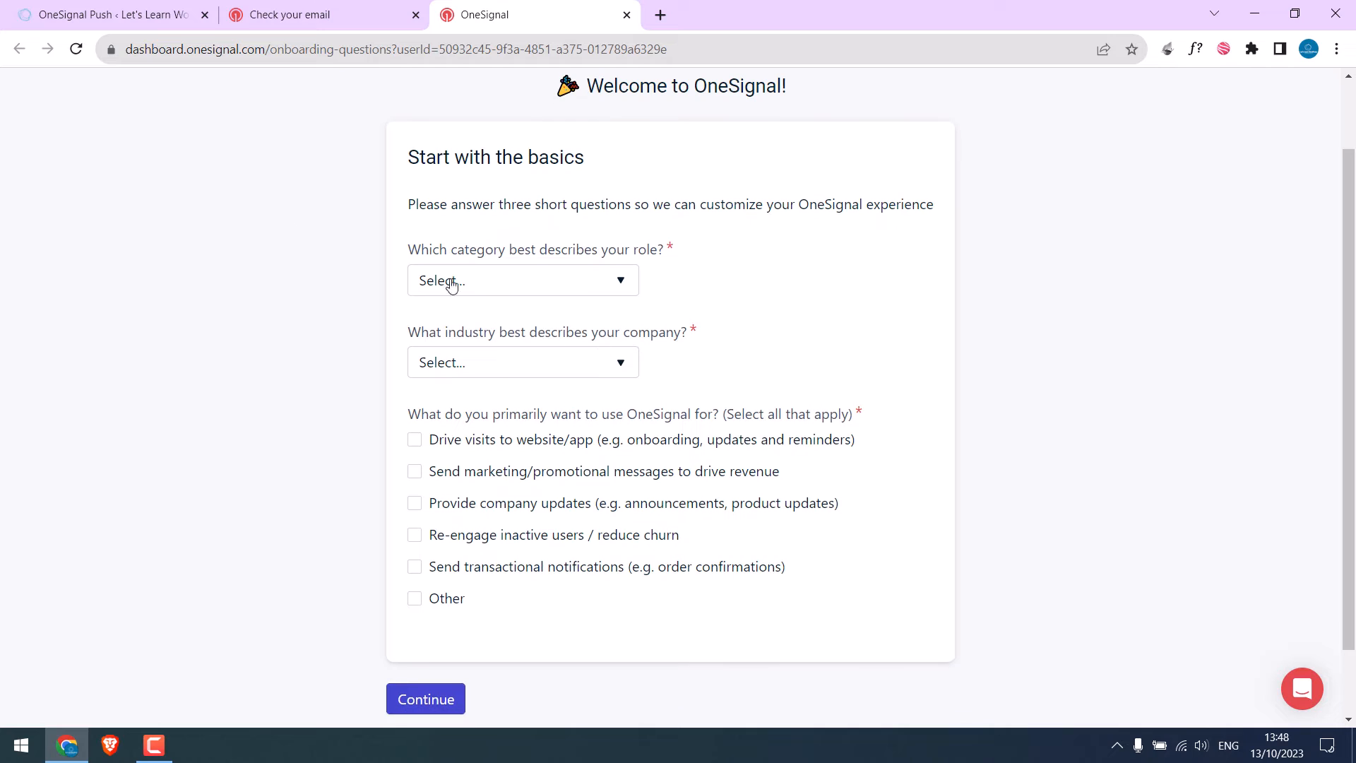
left_click(522, 363)
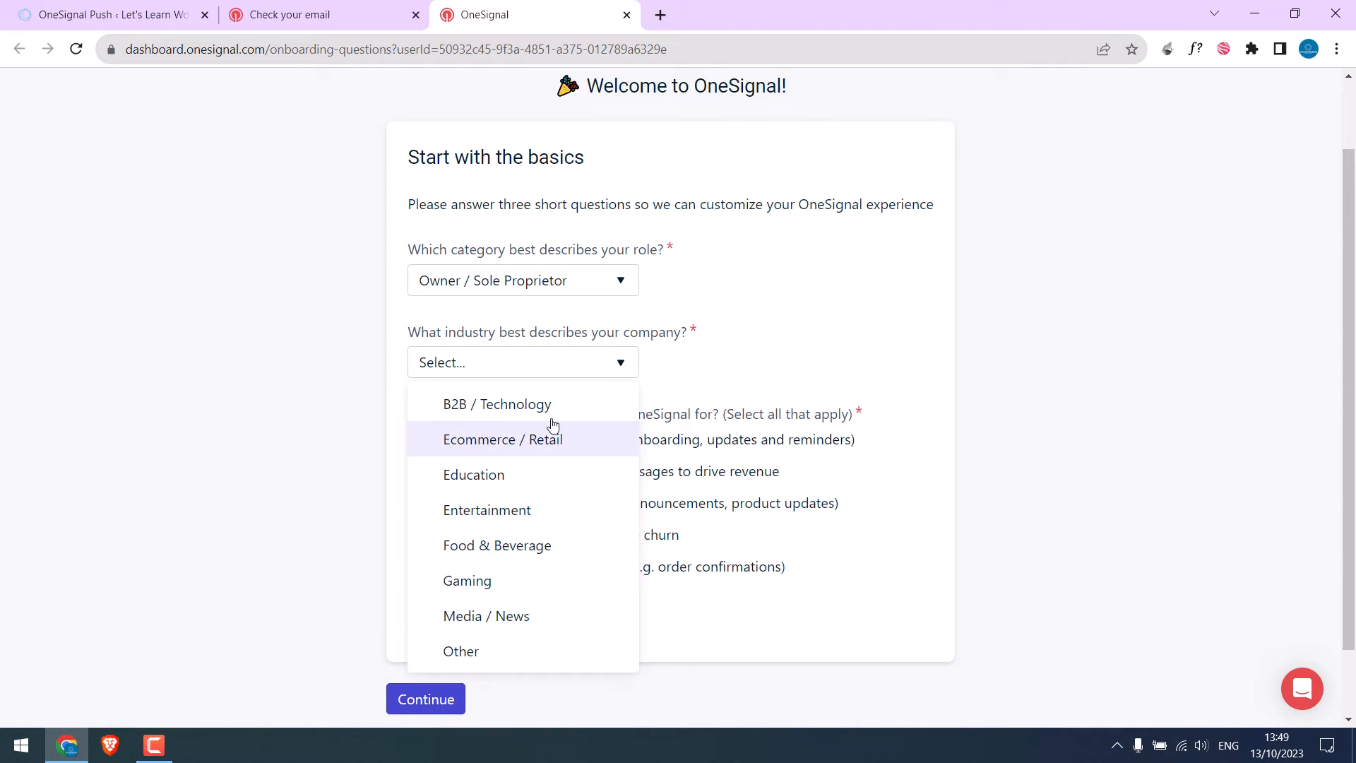
left_click(497, 404)
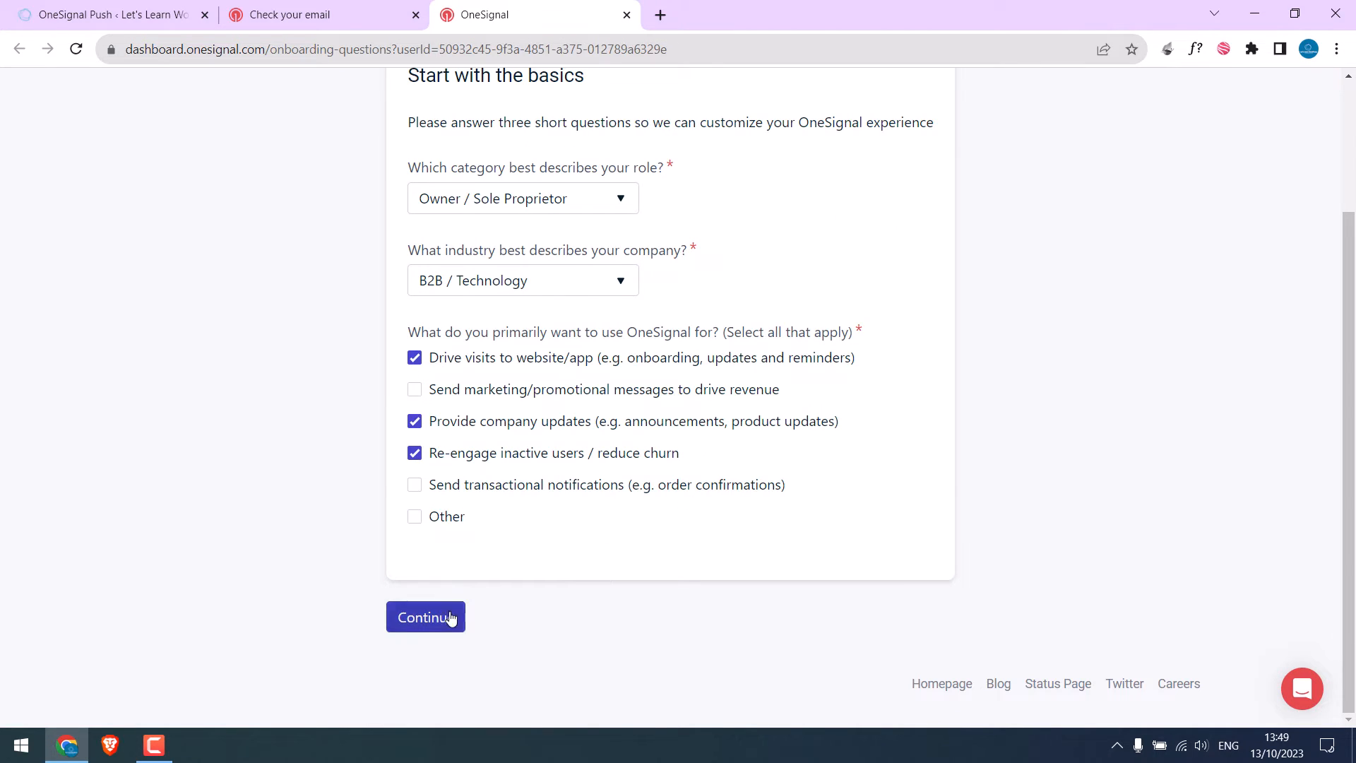
left_click(425, 618)
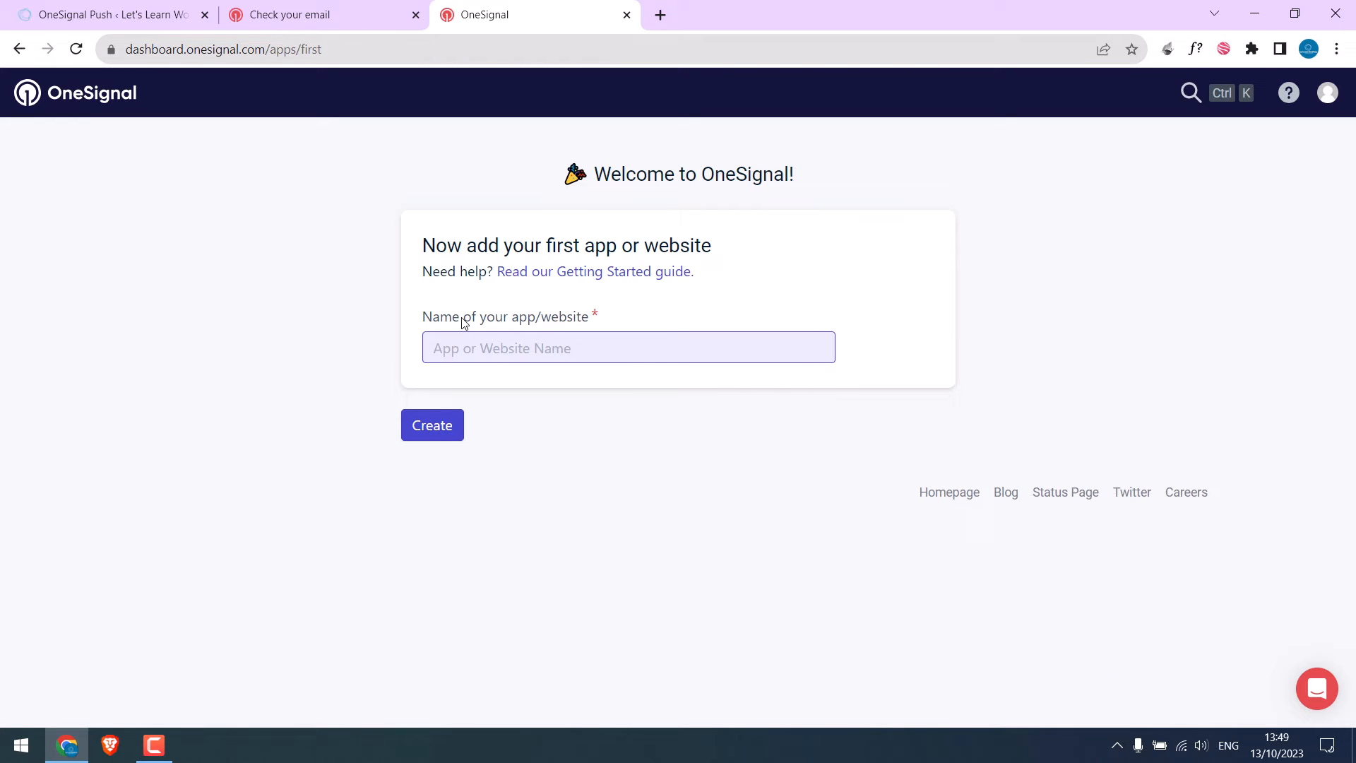
- Create the LetsLearnWordpress app and mark the aliases and add-users quick start steps done
type("LetsLearnWordpress")
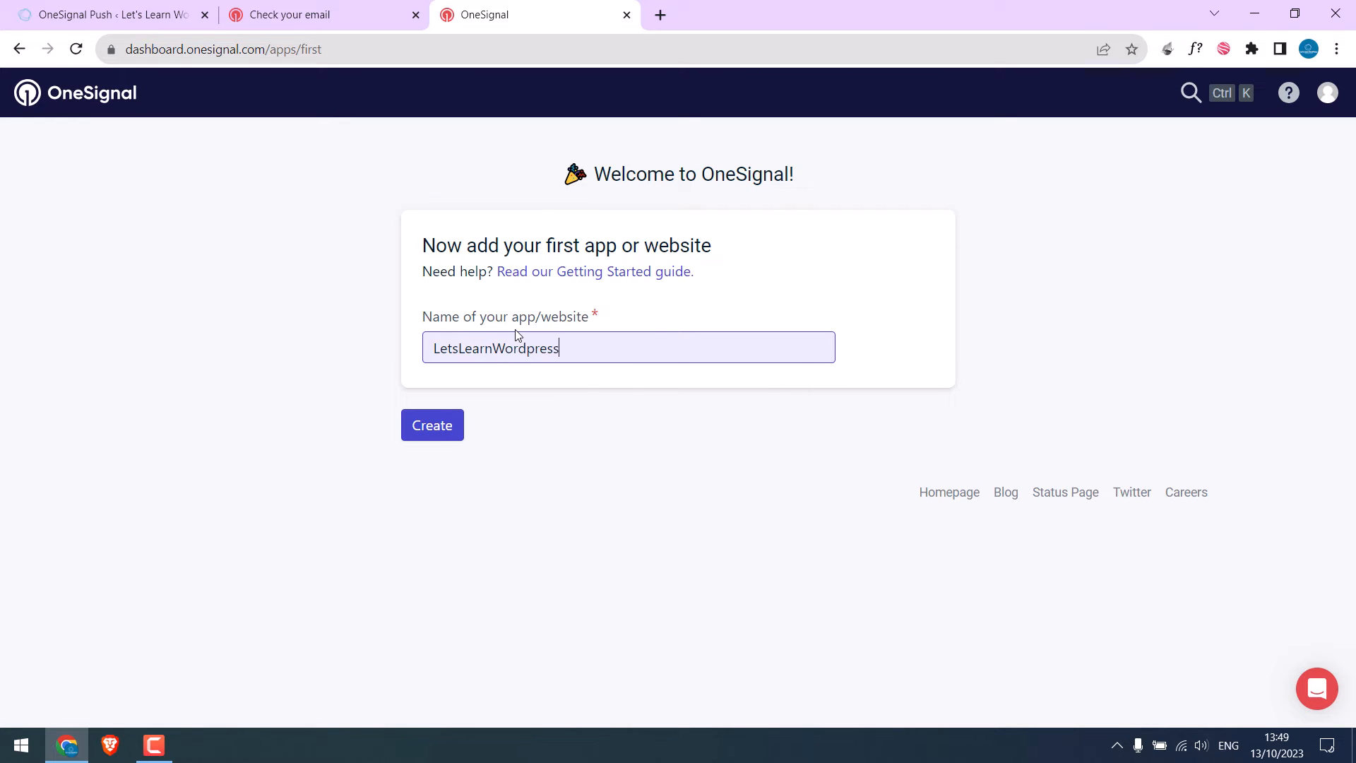
left_click(432, 426)
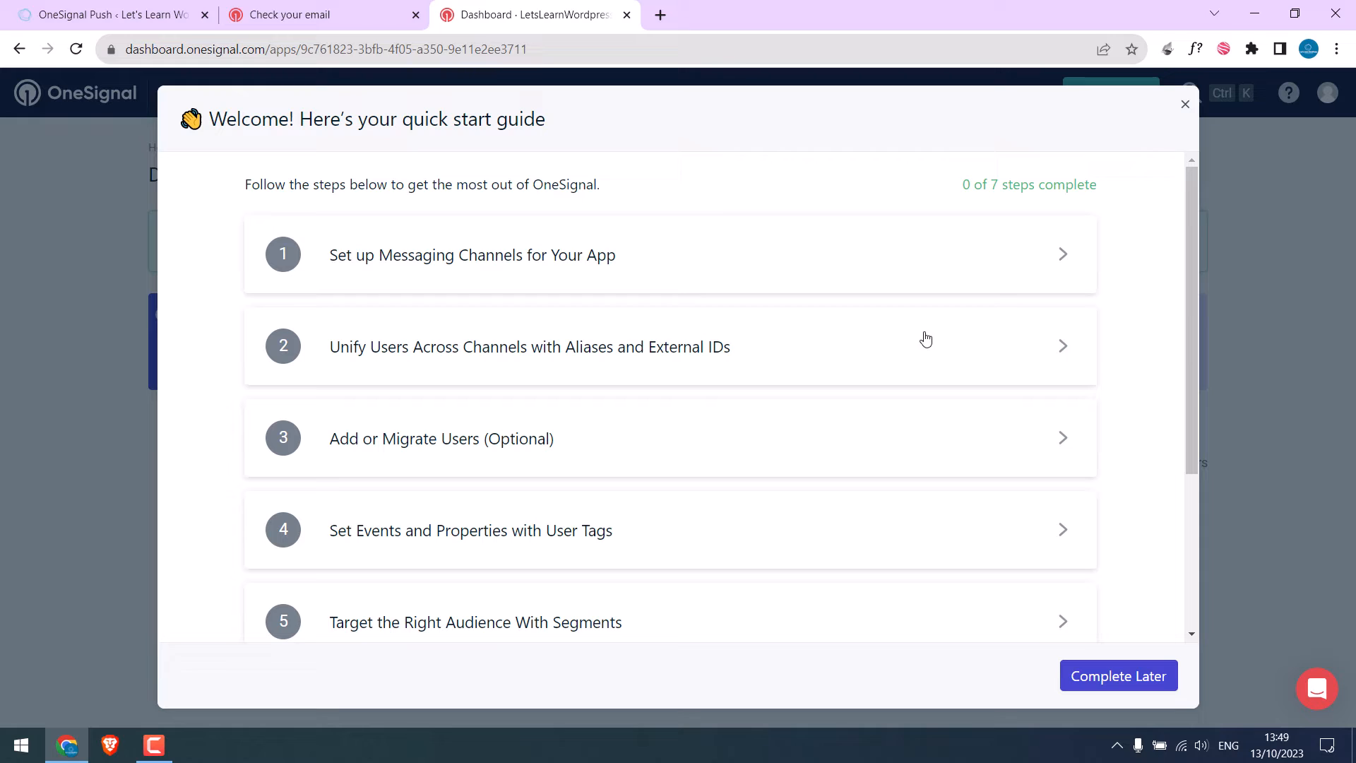
left_click(472, 254)
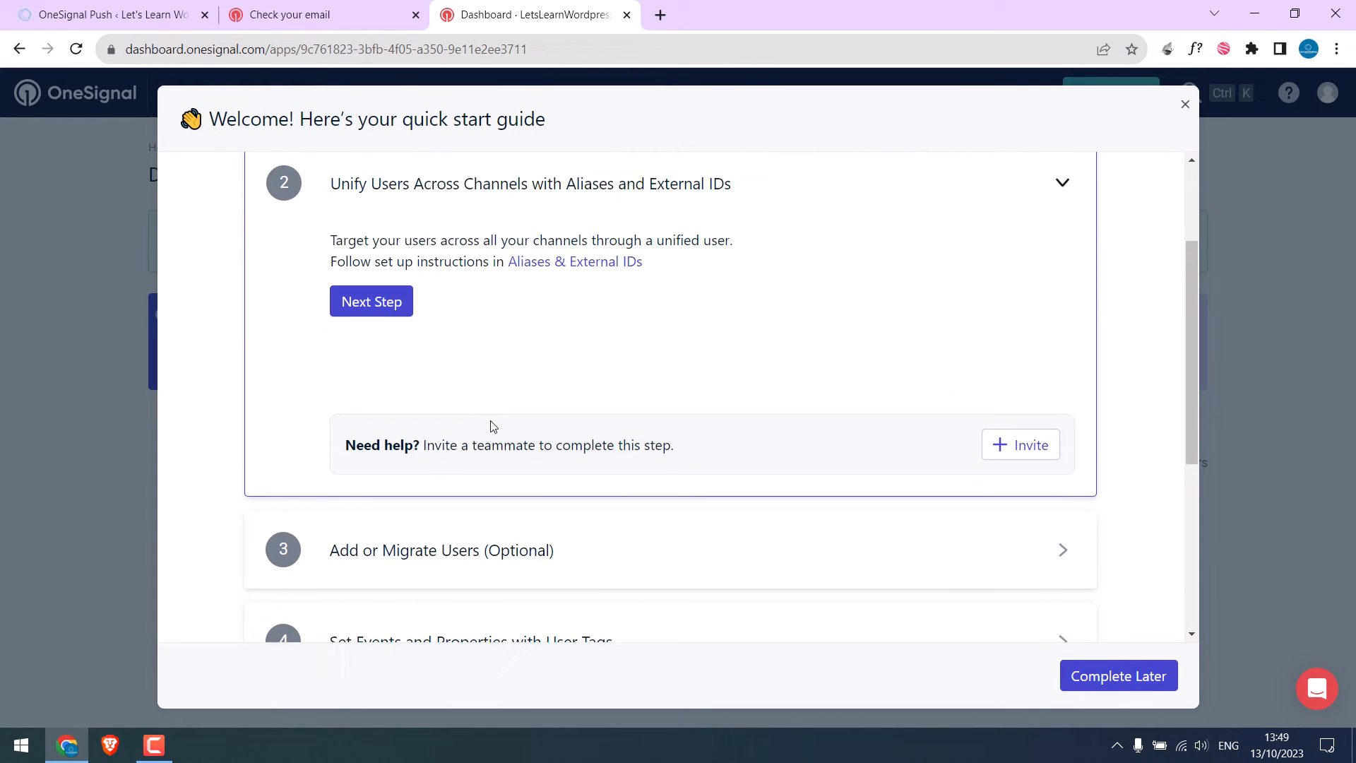
left_click(372, 301)
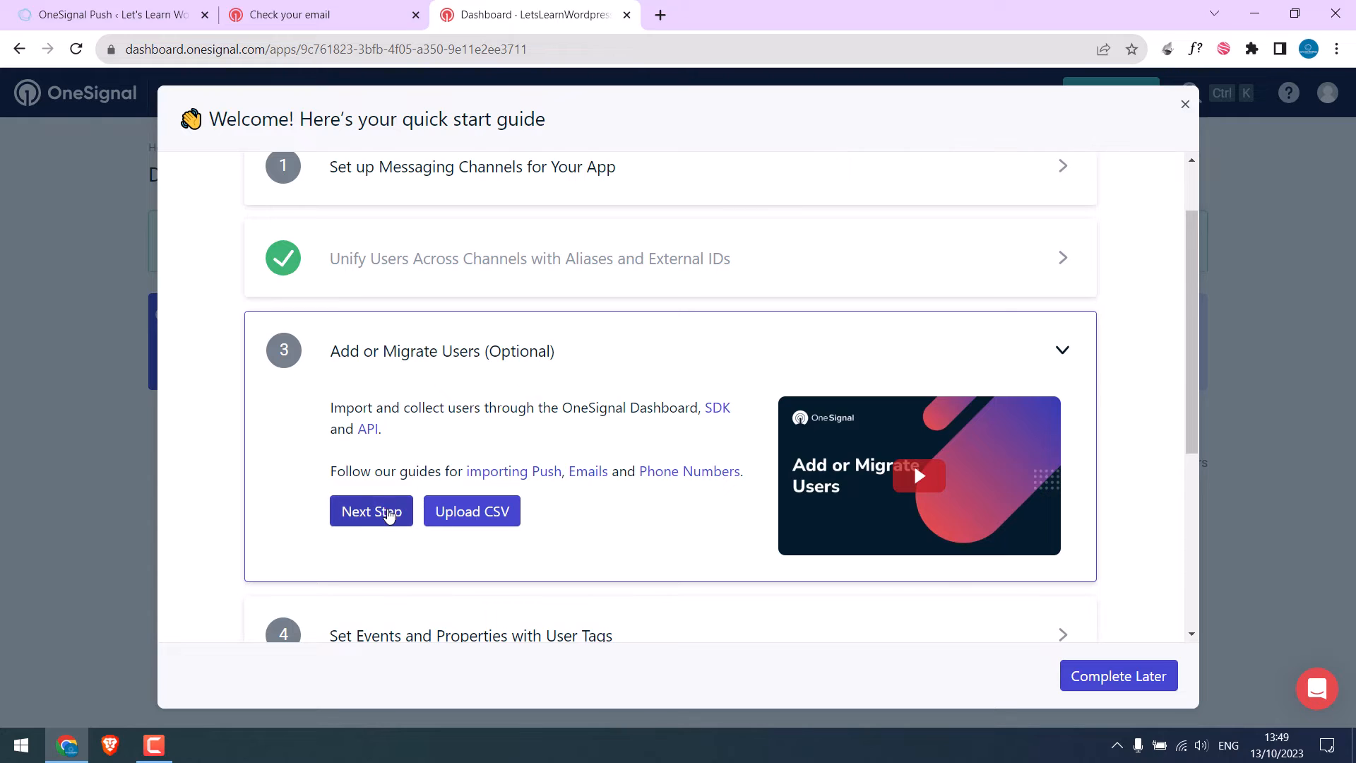
left_click(370, 510)
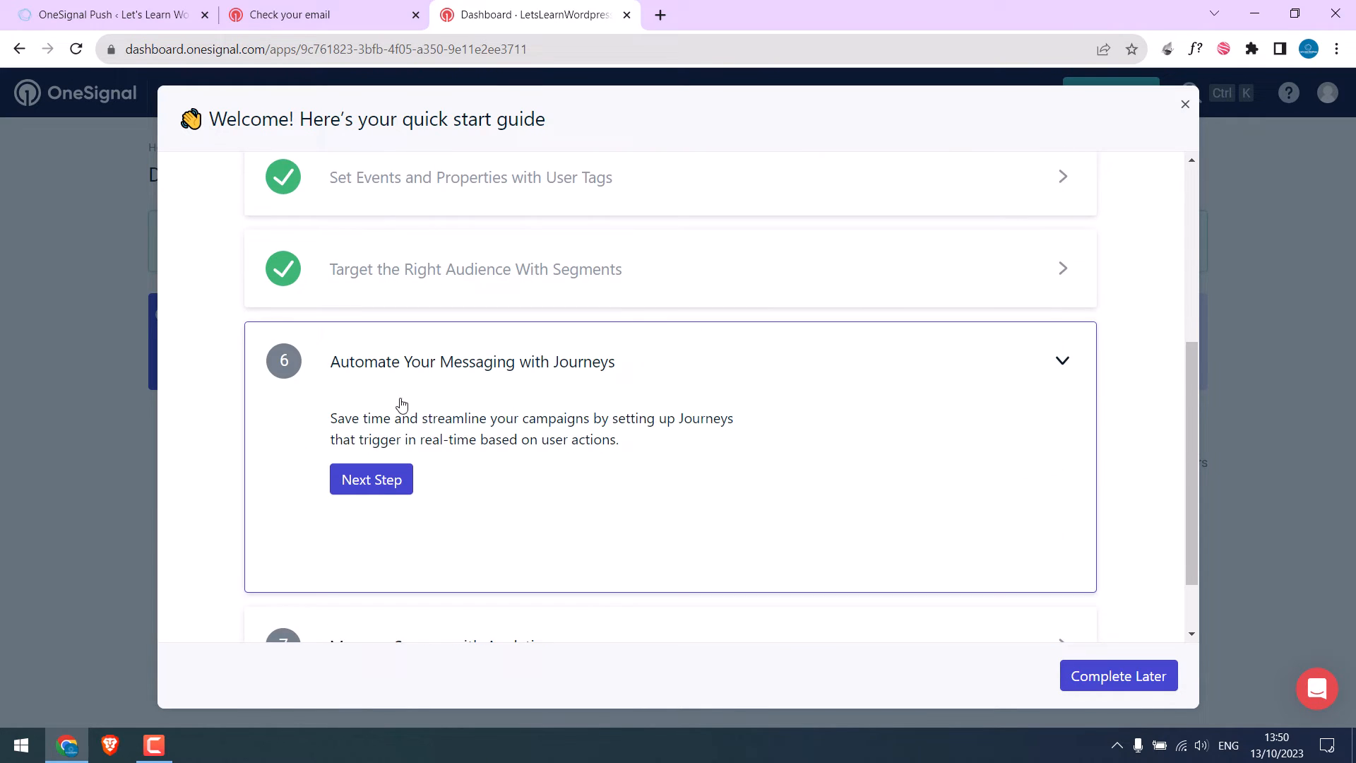
scroll("up", 3)
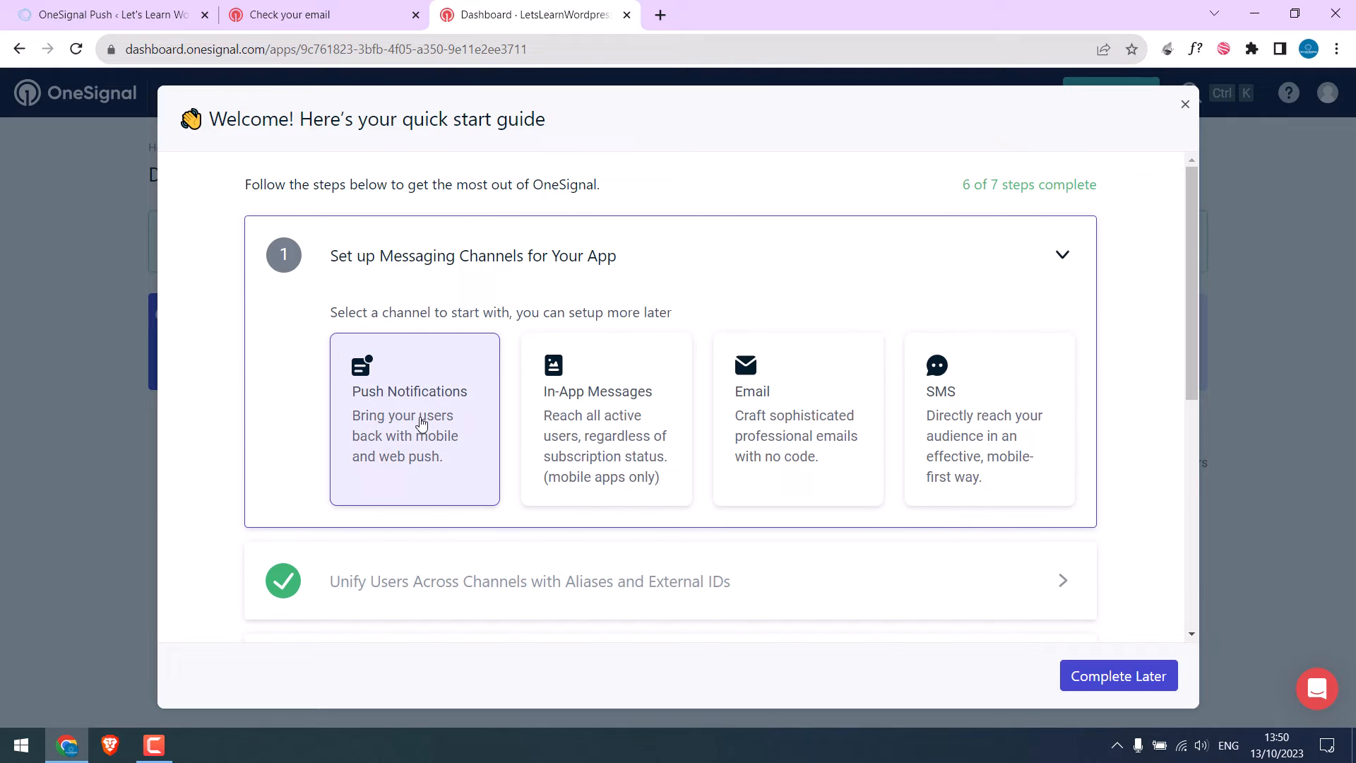
- Choose push notifications on the web platform and continue to the web push configuration
left_click(414, 418)
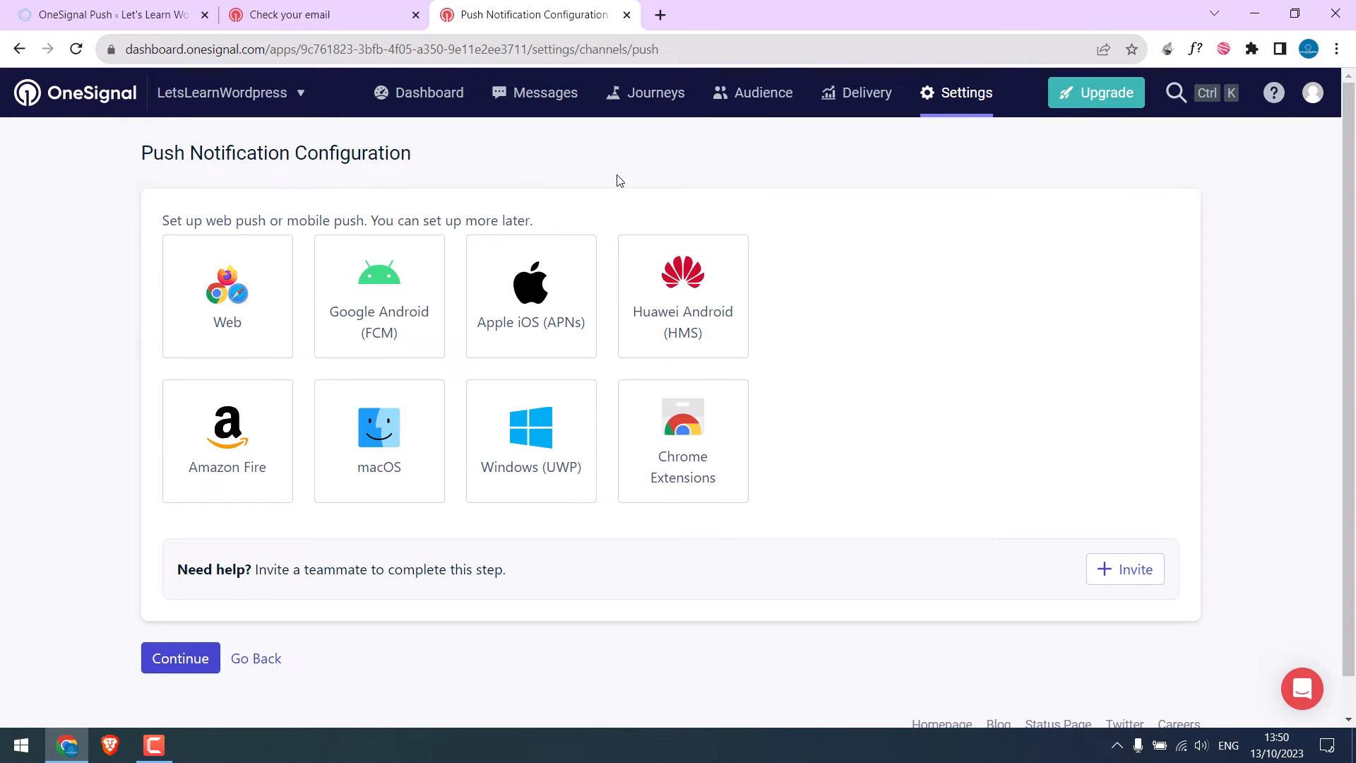
left_click(226, 295)
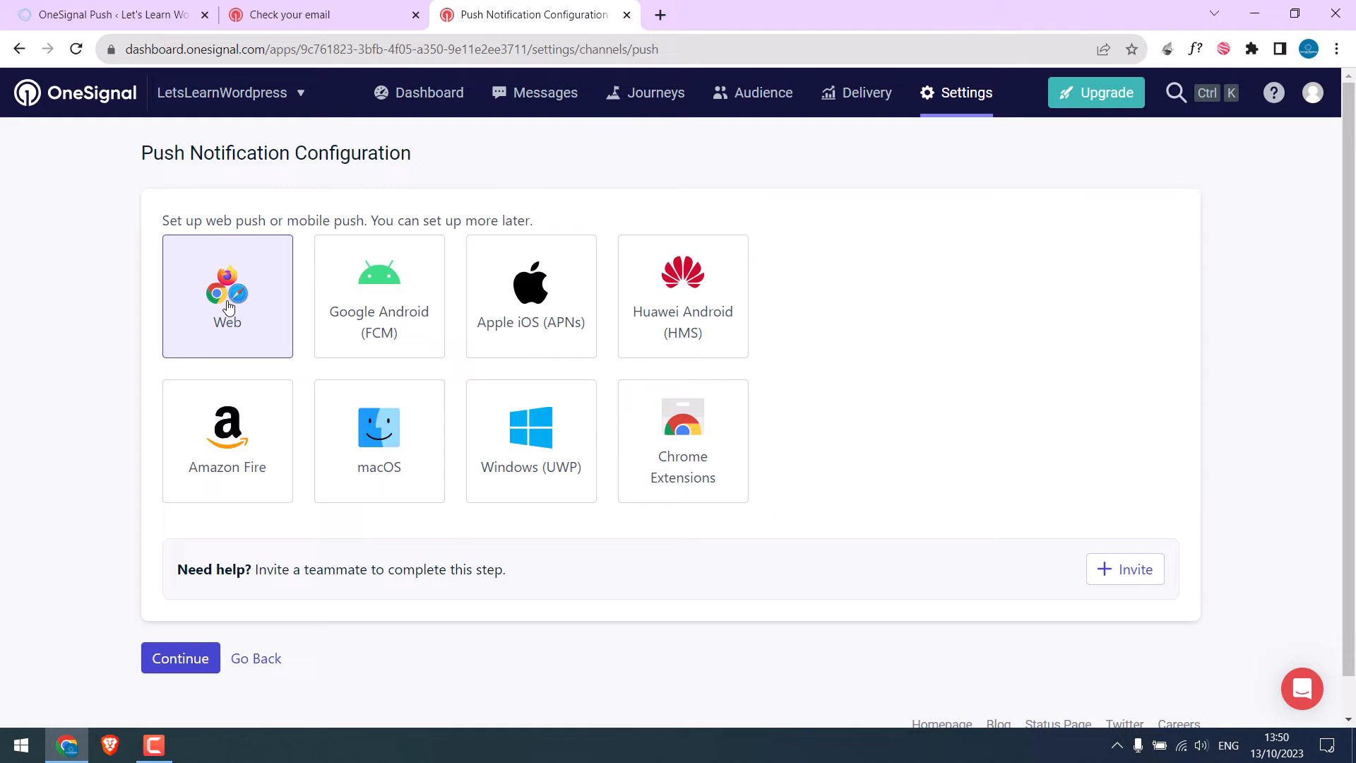
left_click(179, 658)
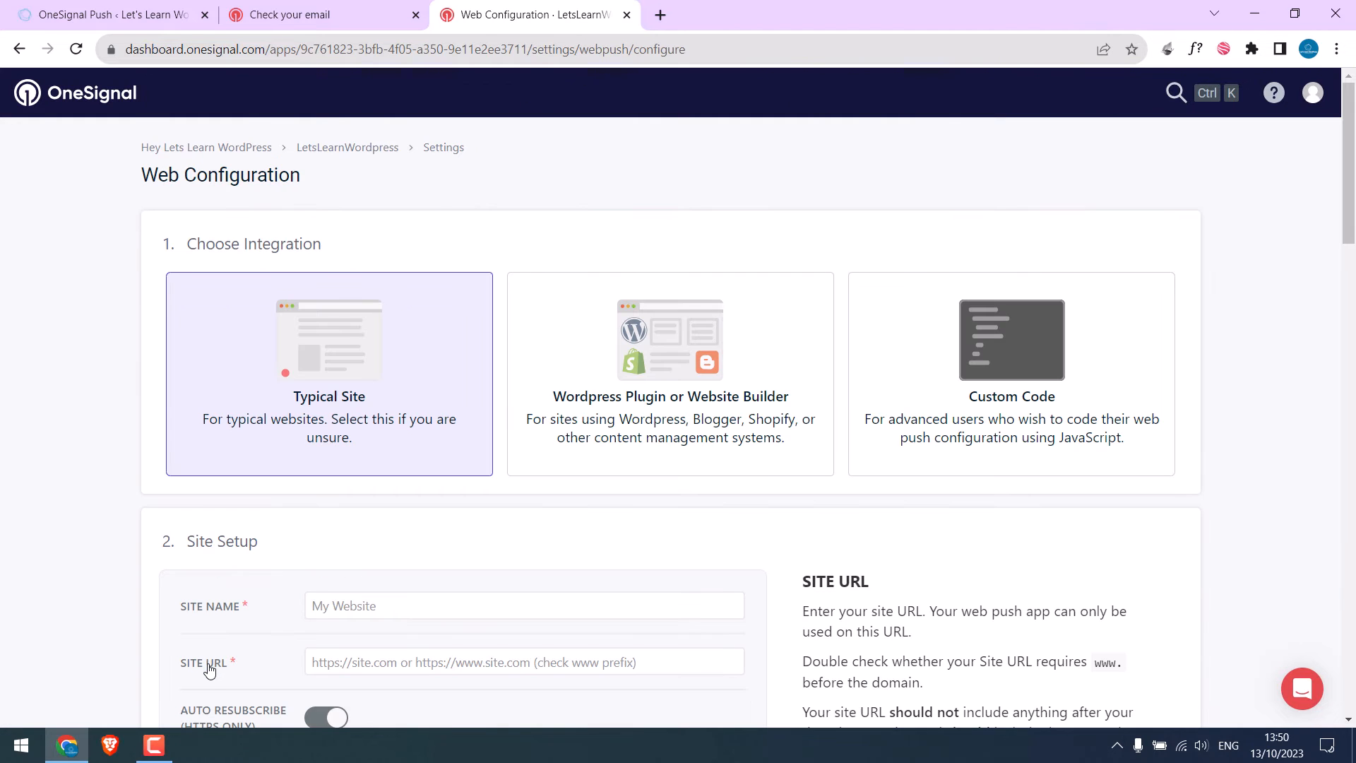
scroll("down", 3)
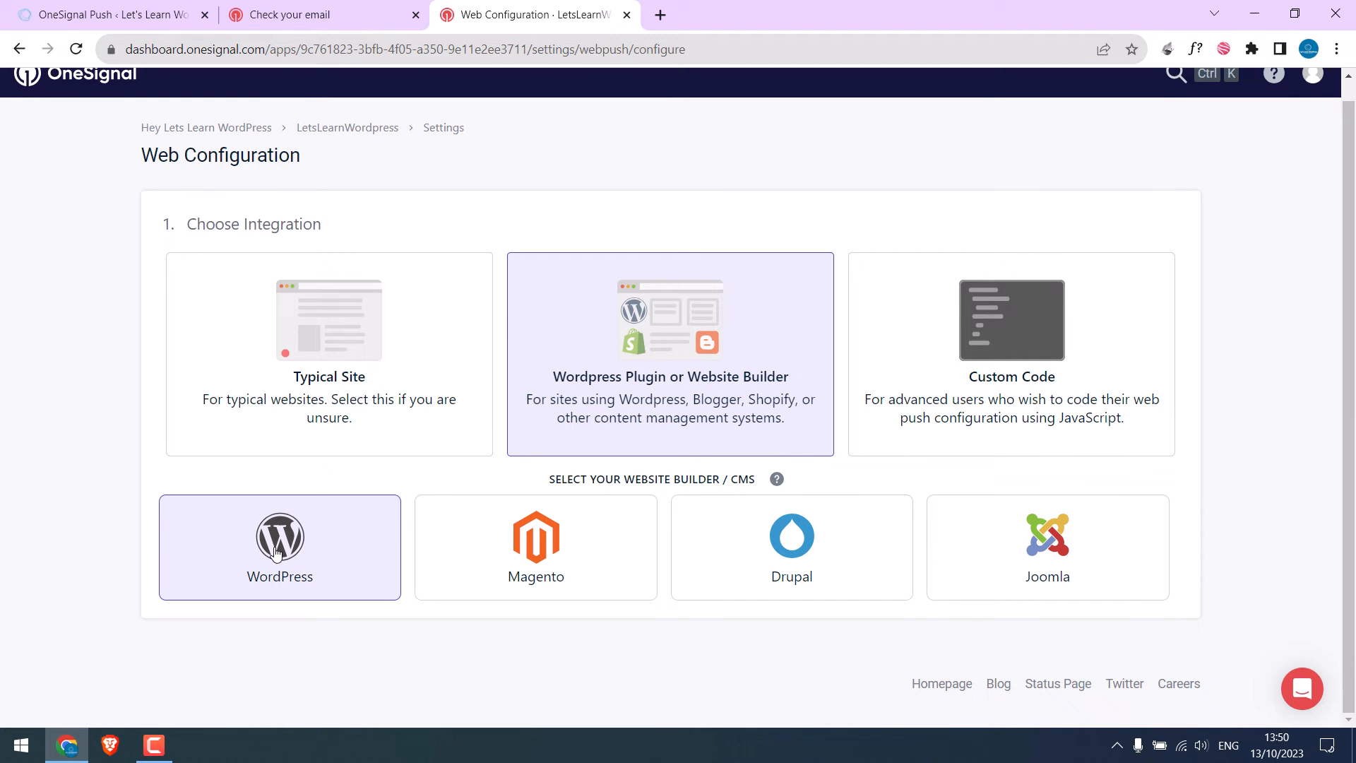
scroll("down", 3)
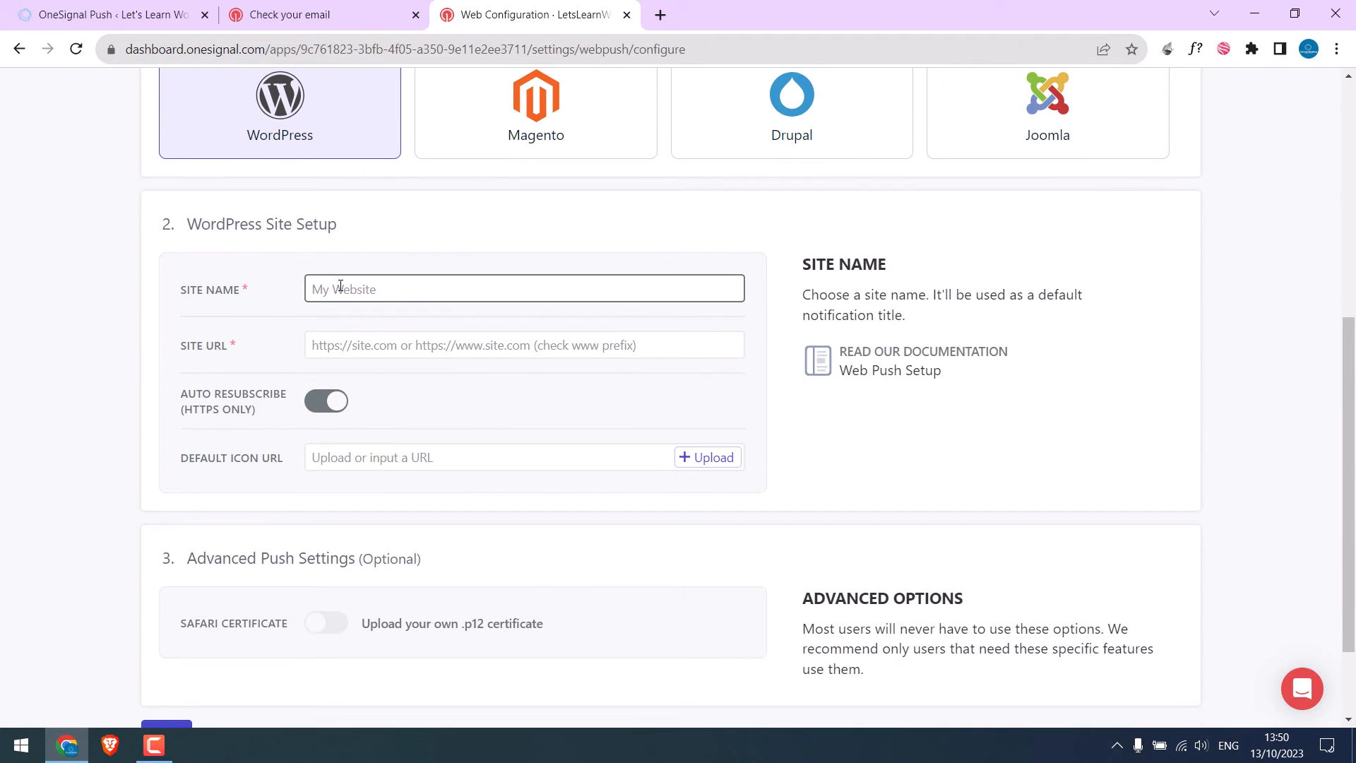
- Enter site name 'Lets Learn WordPress' and the site URL for the WordPress plugin setup and save it
type("Lets Learn WordPress")
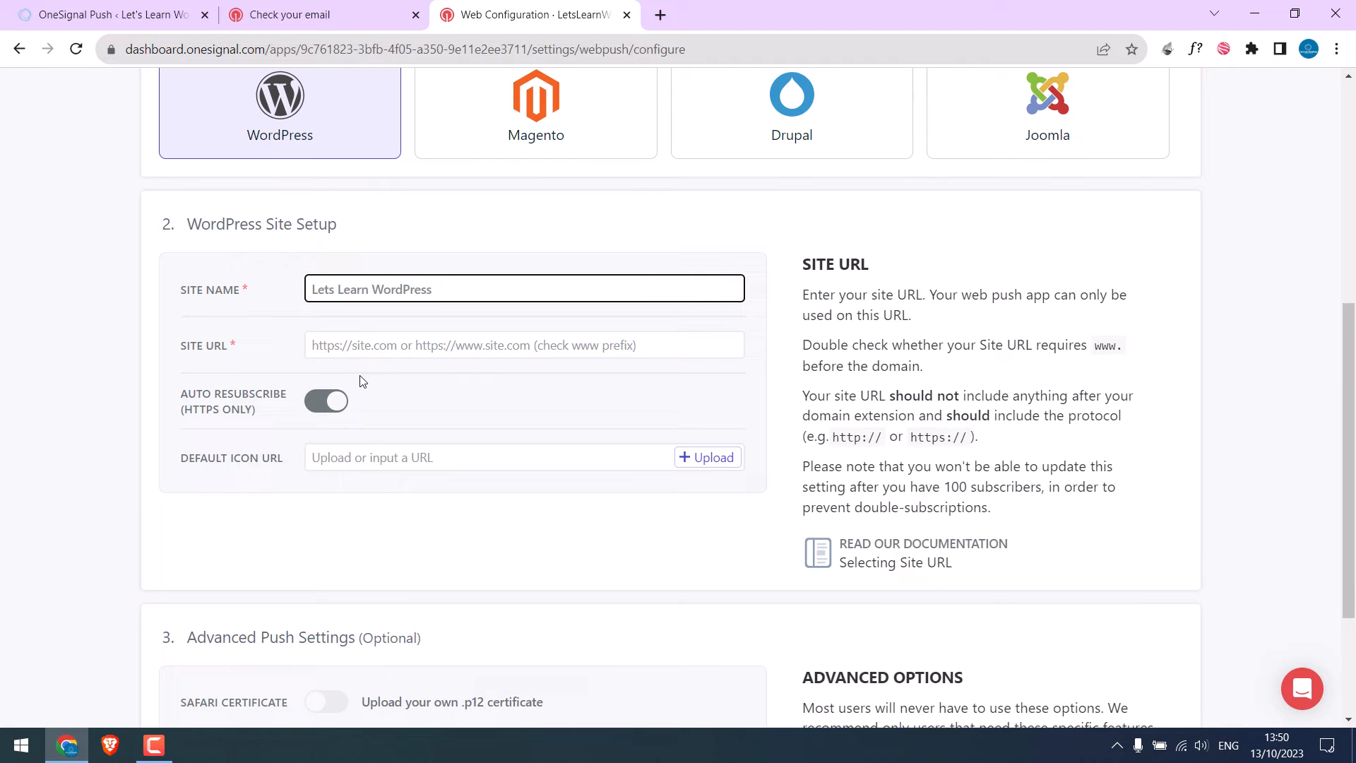
left_click(103, 14)
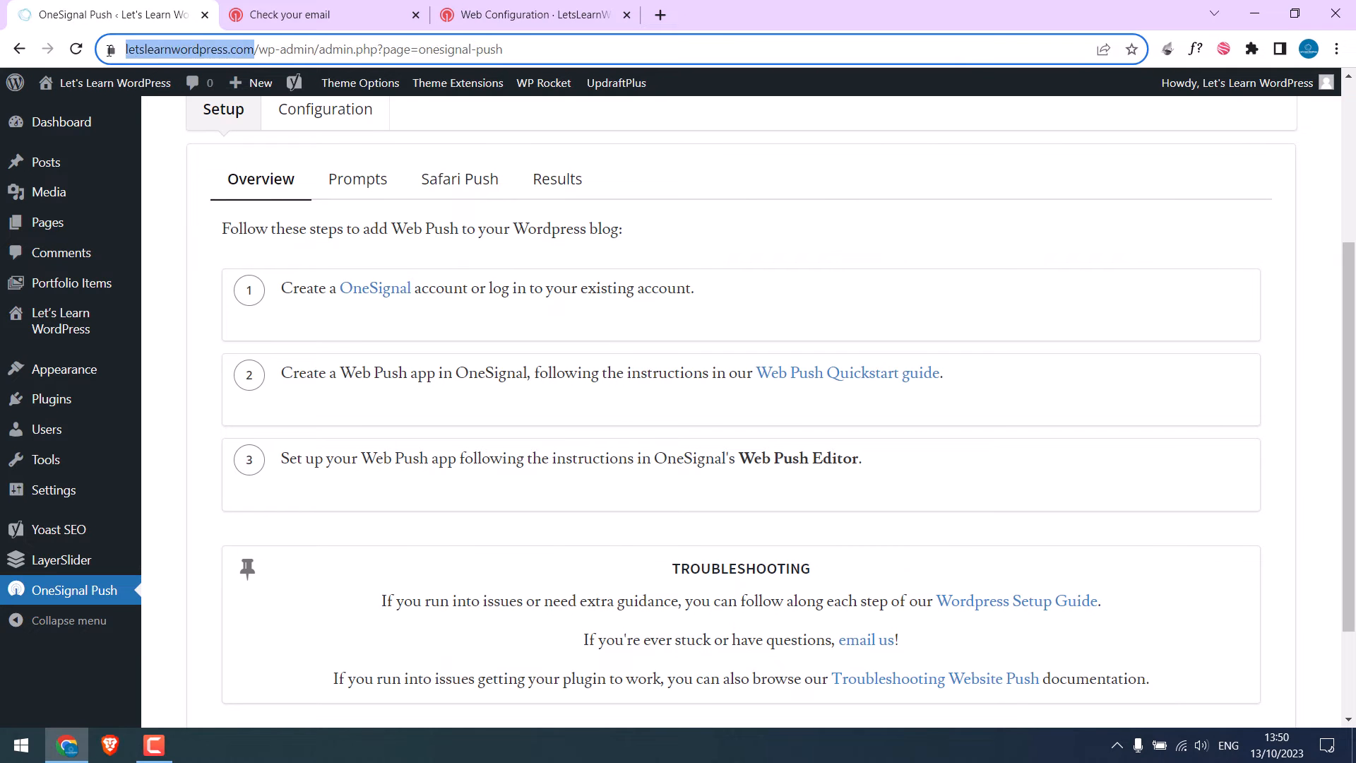
left_click(302, 14)
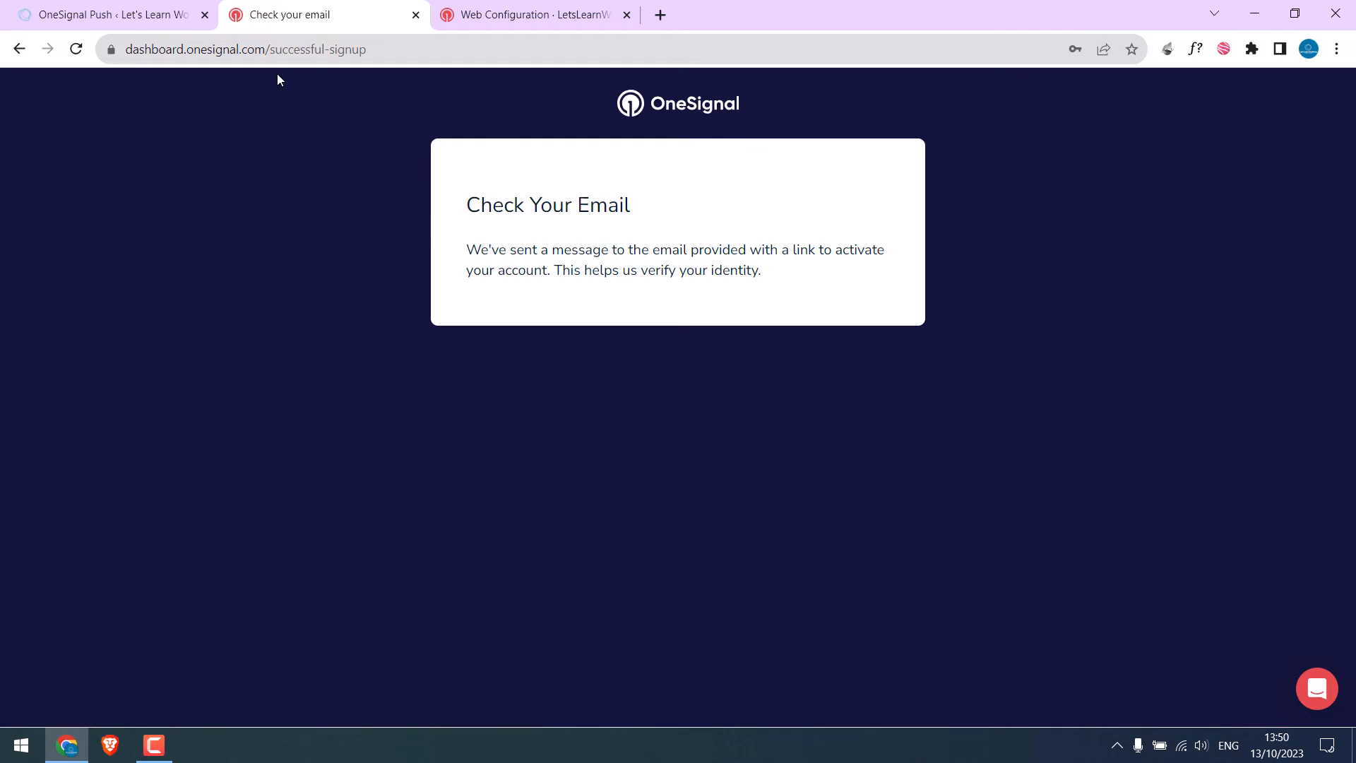
left_click(416, 14)
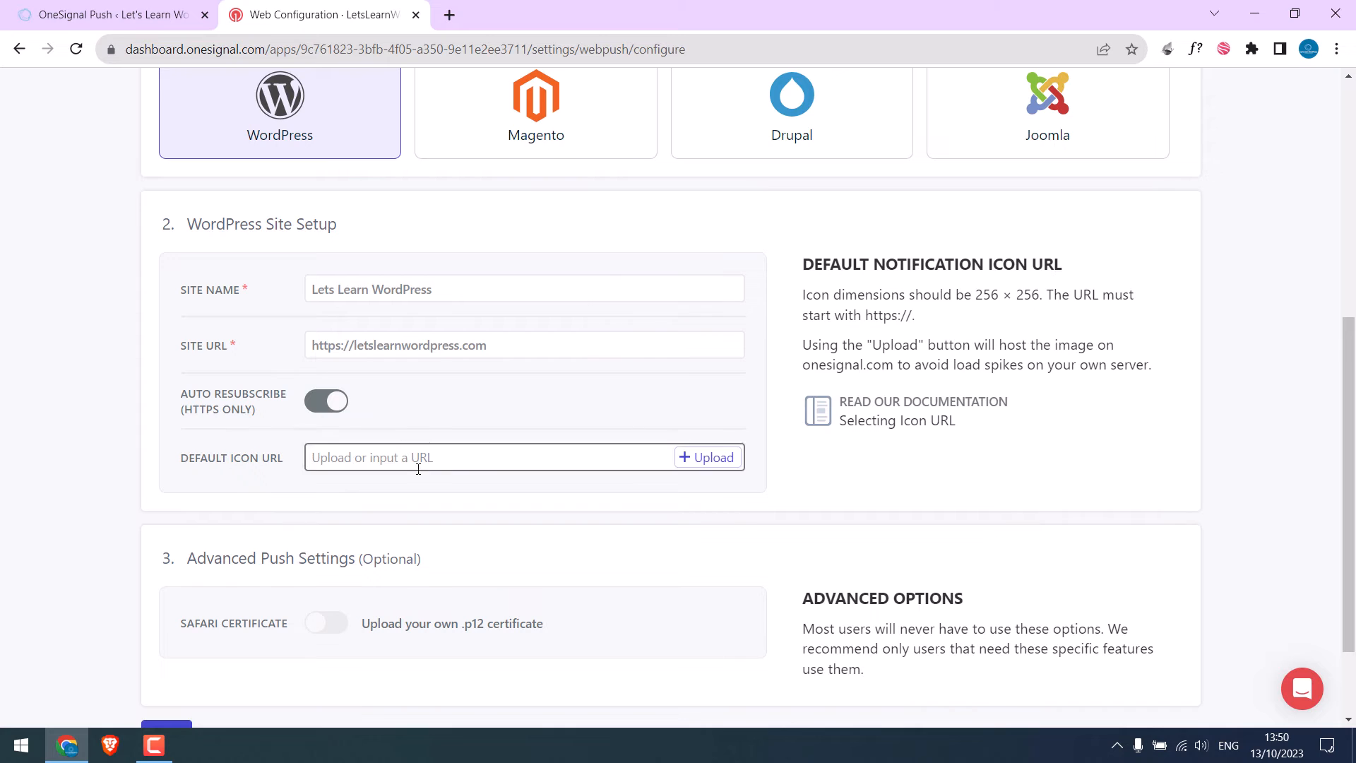
scroll("down", 3)
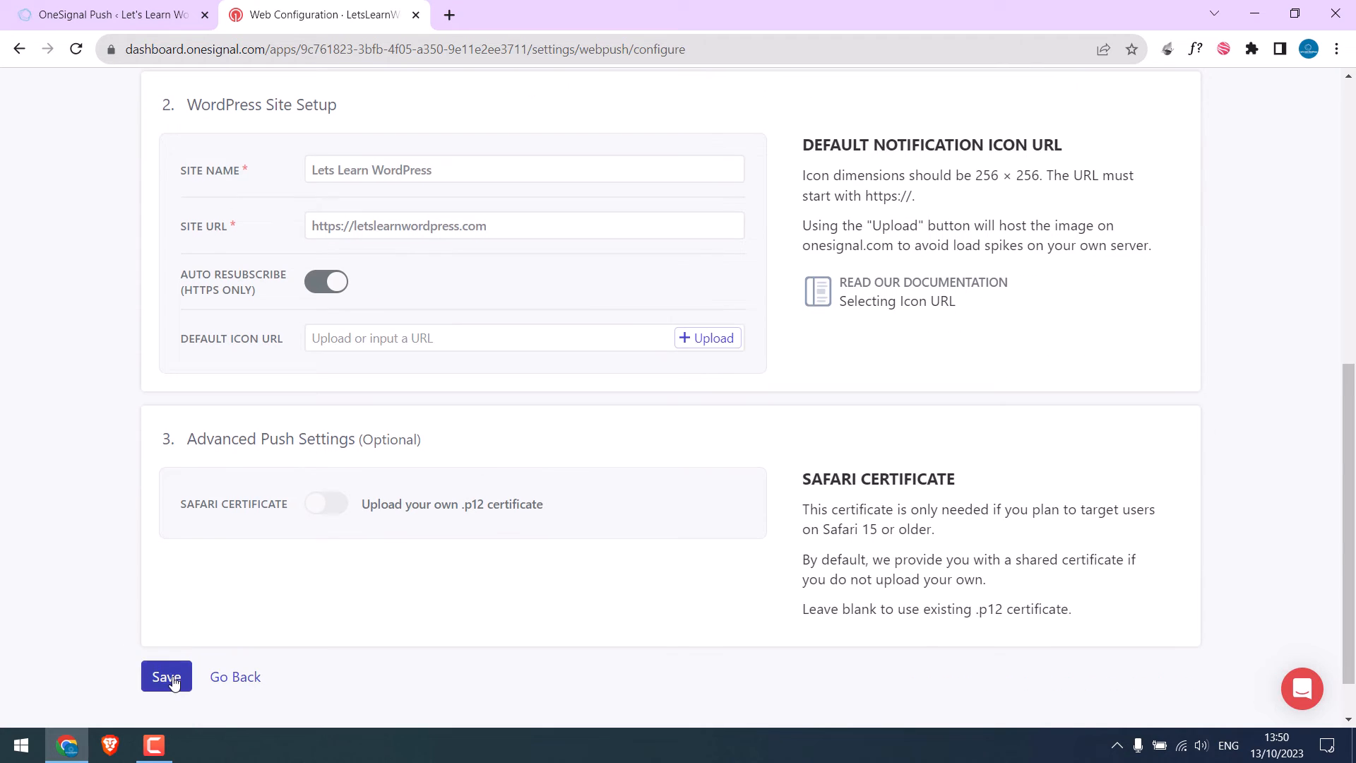
left_click(166, 677)
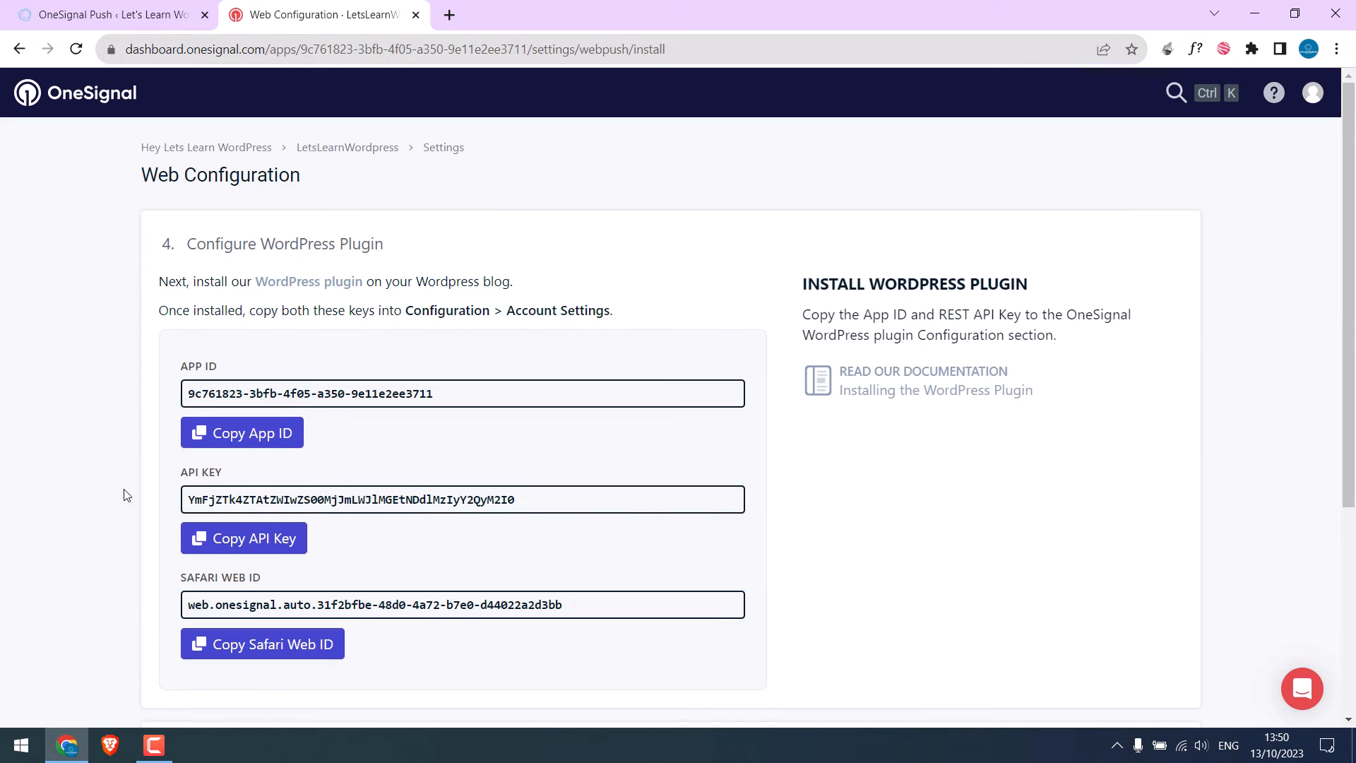
- Copy the App ID, API key and Safari Web ID web.onesignal.auto.31f2bfbe-48d0-4a72-b7e0-d44022a2d3bb into the plugin's Account Settings
left_click(108, 14)
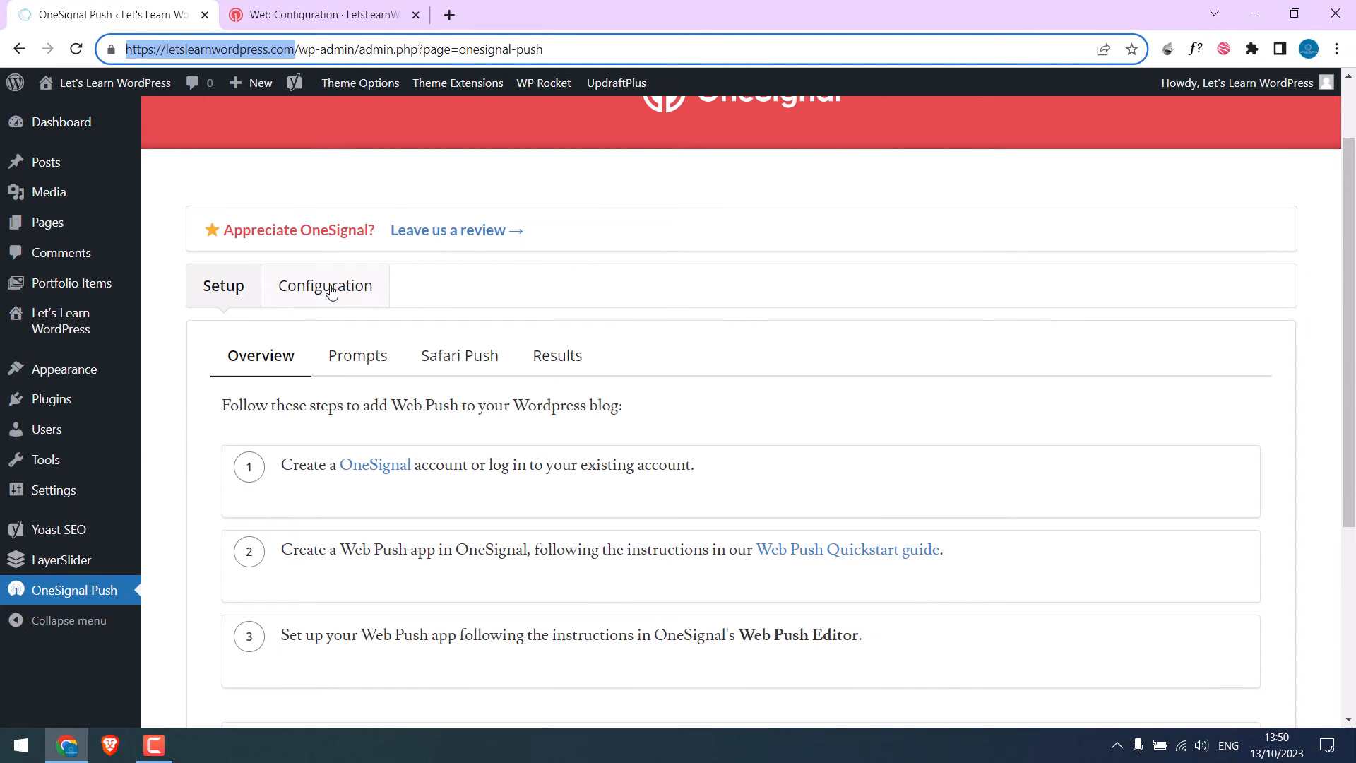
left_click(325, 285)
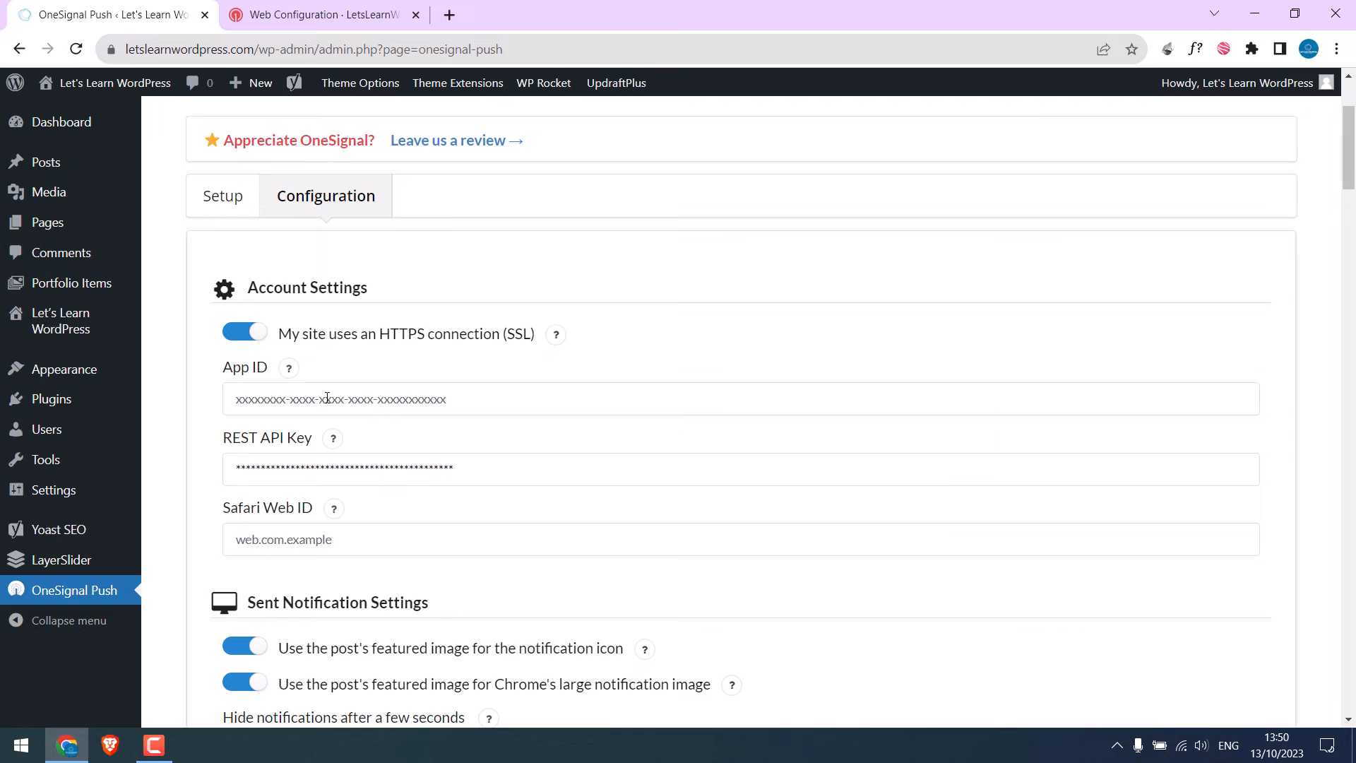
left_click(315, 14)
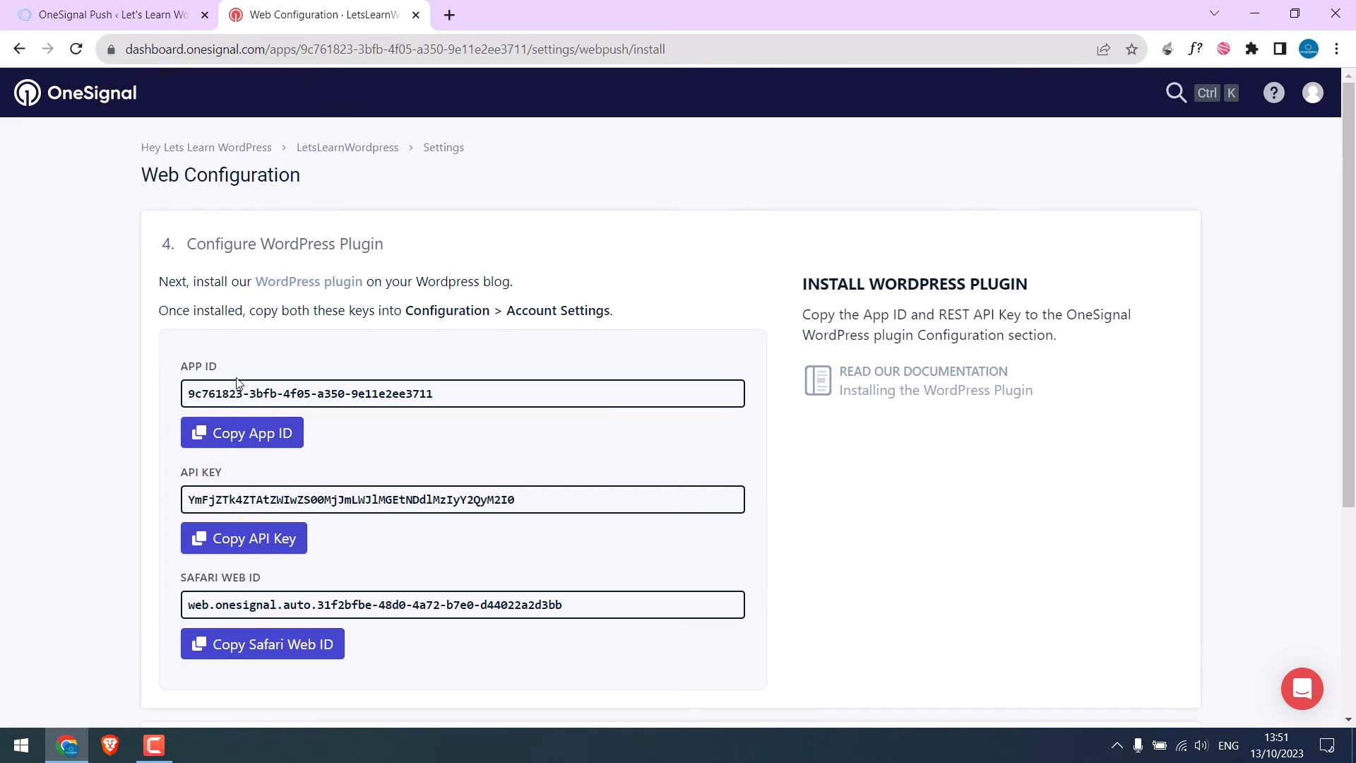
left_click(242, 432)
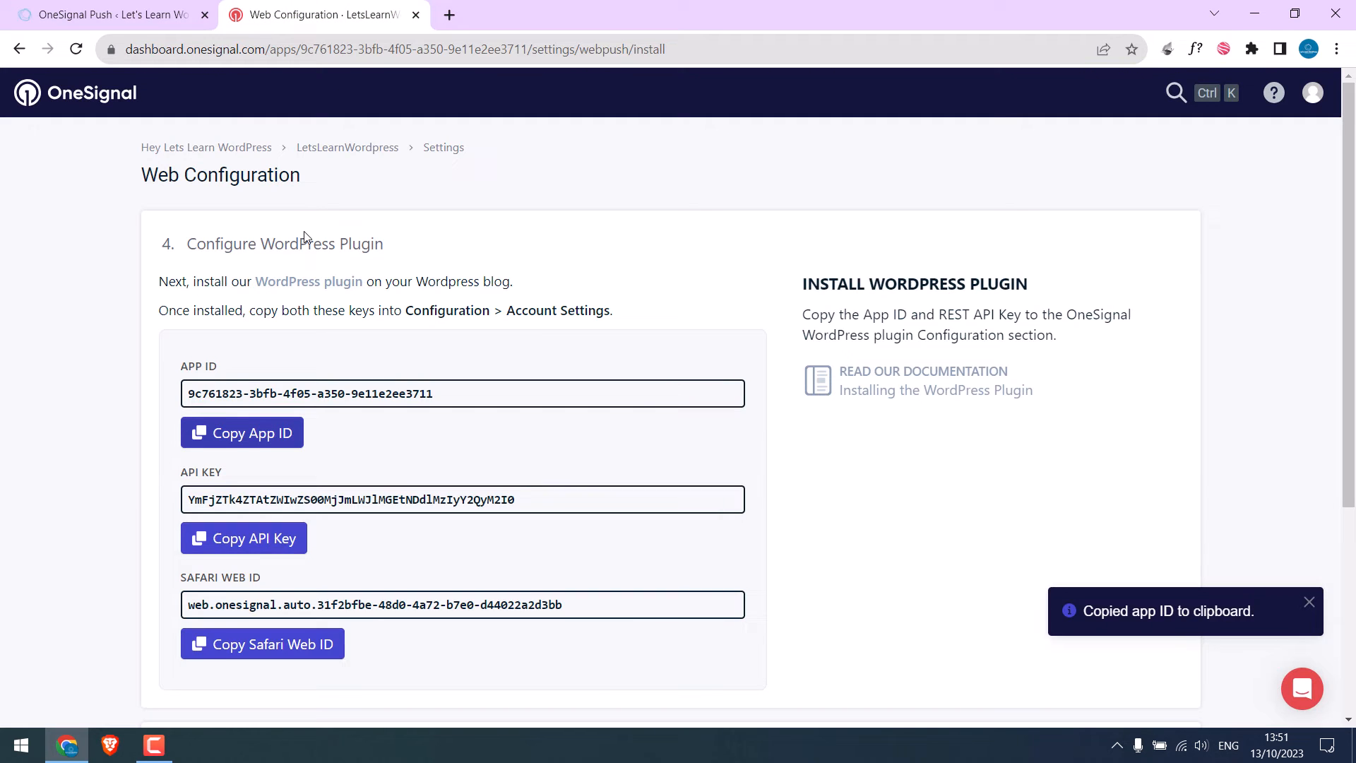
left_click(103, 14)
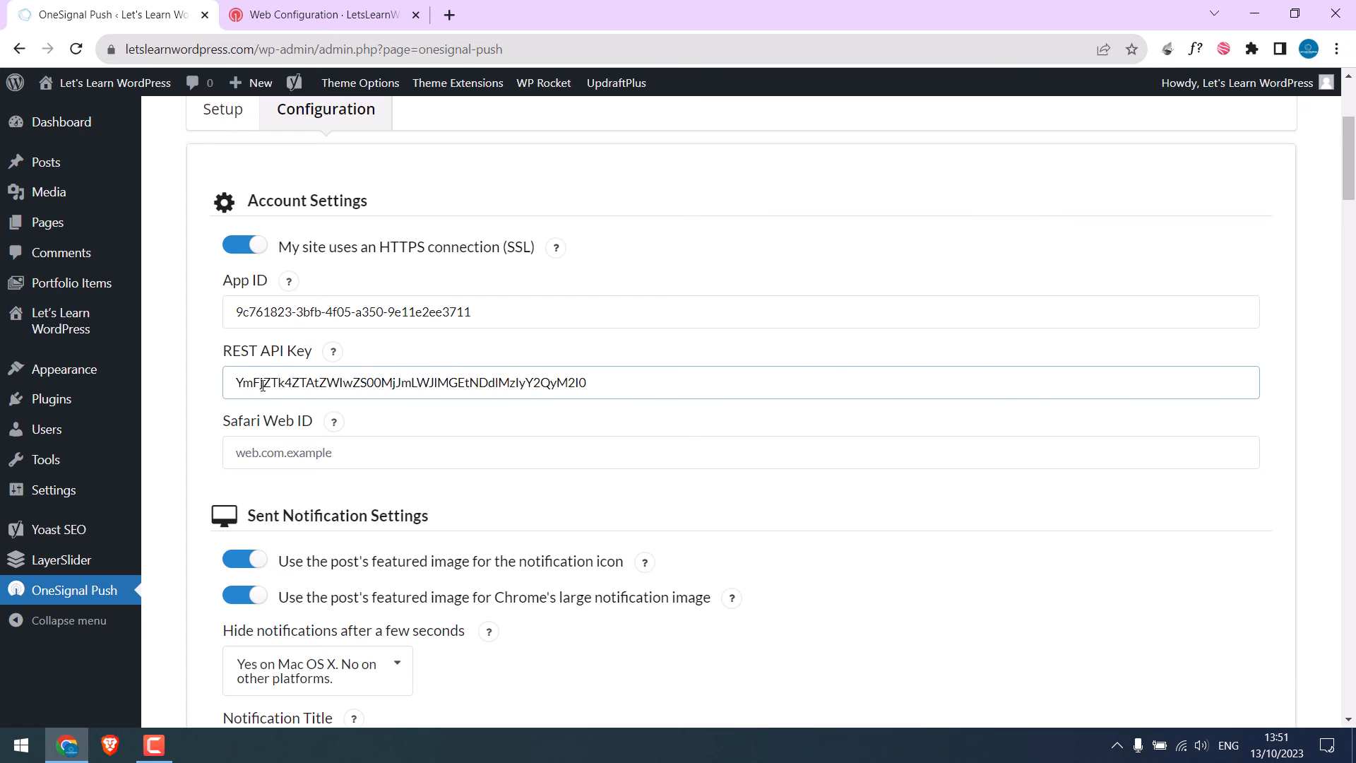
type("web.onesignal.auto.31f2bfbe-48d0-4a72-b7e0-d44022a2d3bb")
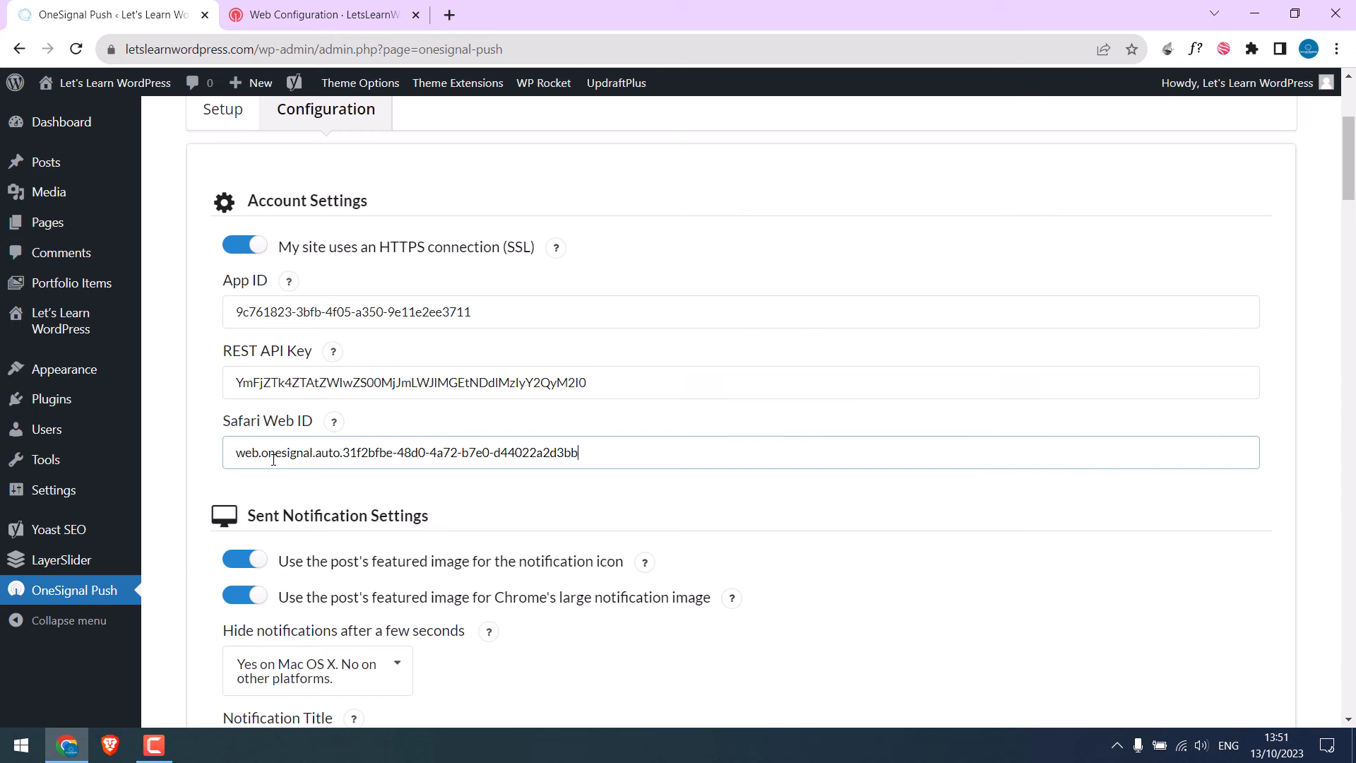
scroll("down", 3)
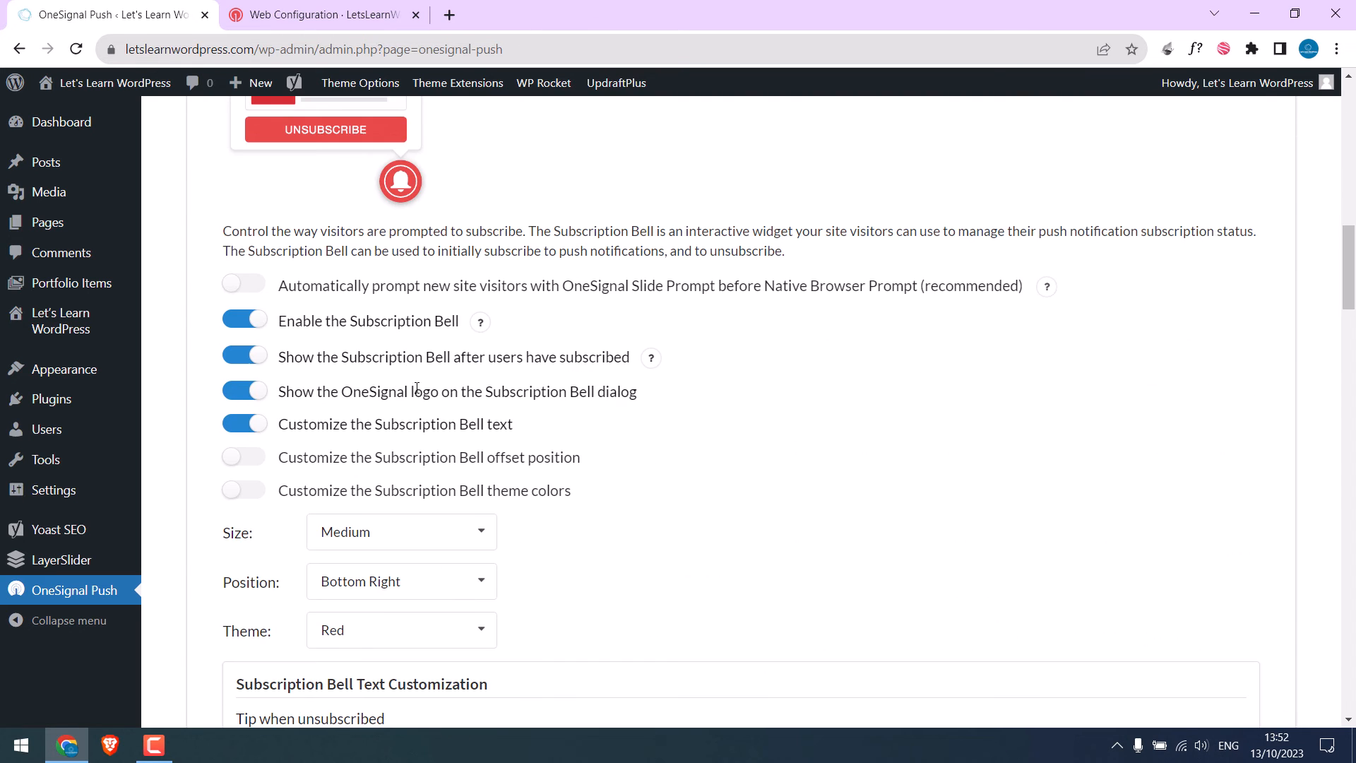
- Save the Configuration settings and check the live site for the push notification prompt
left_click(244, 287)
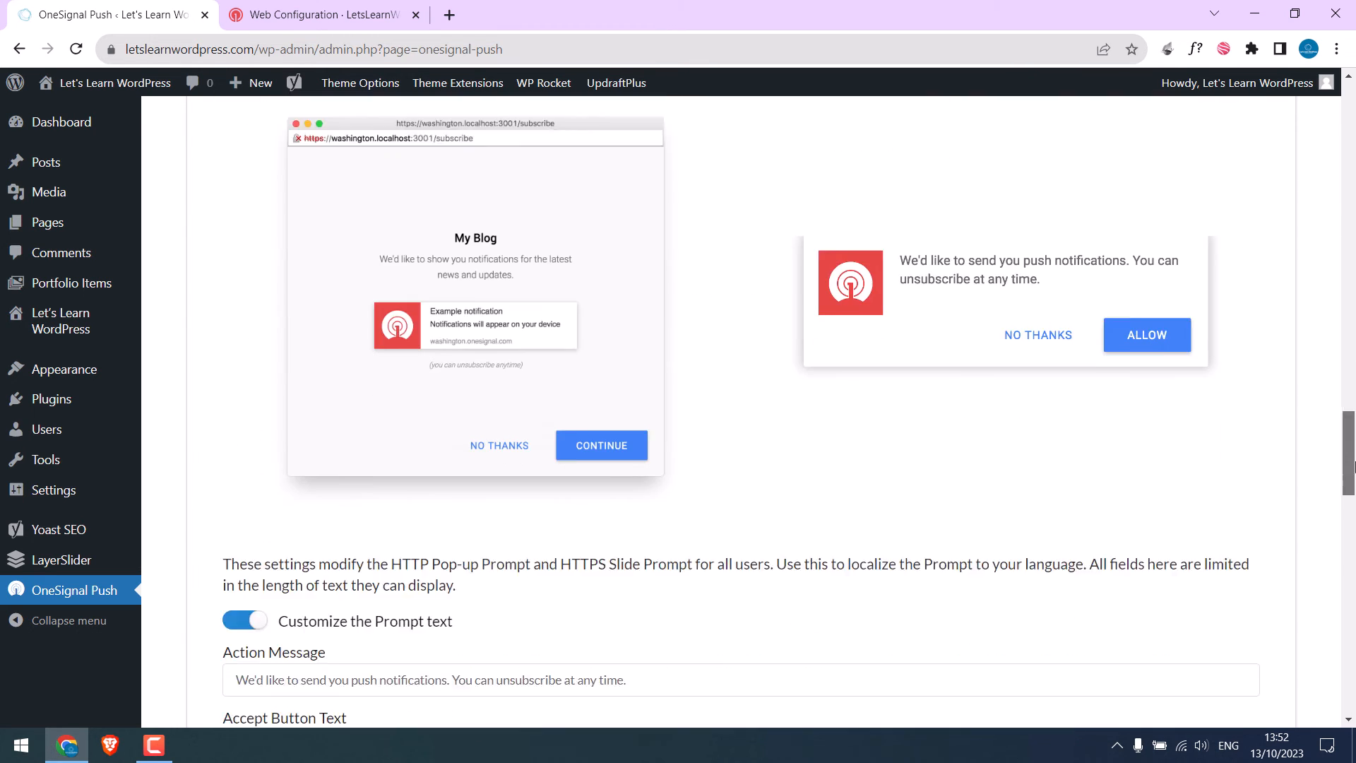
scroll("down", 3)
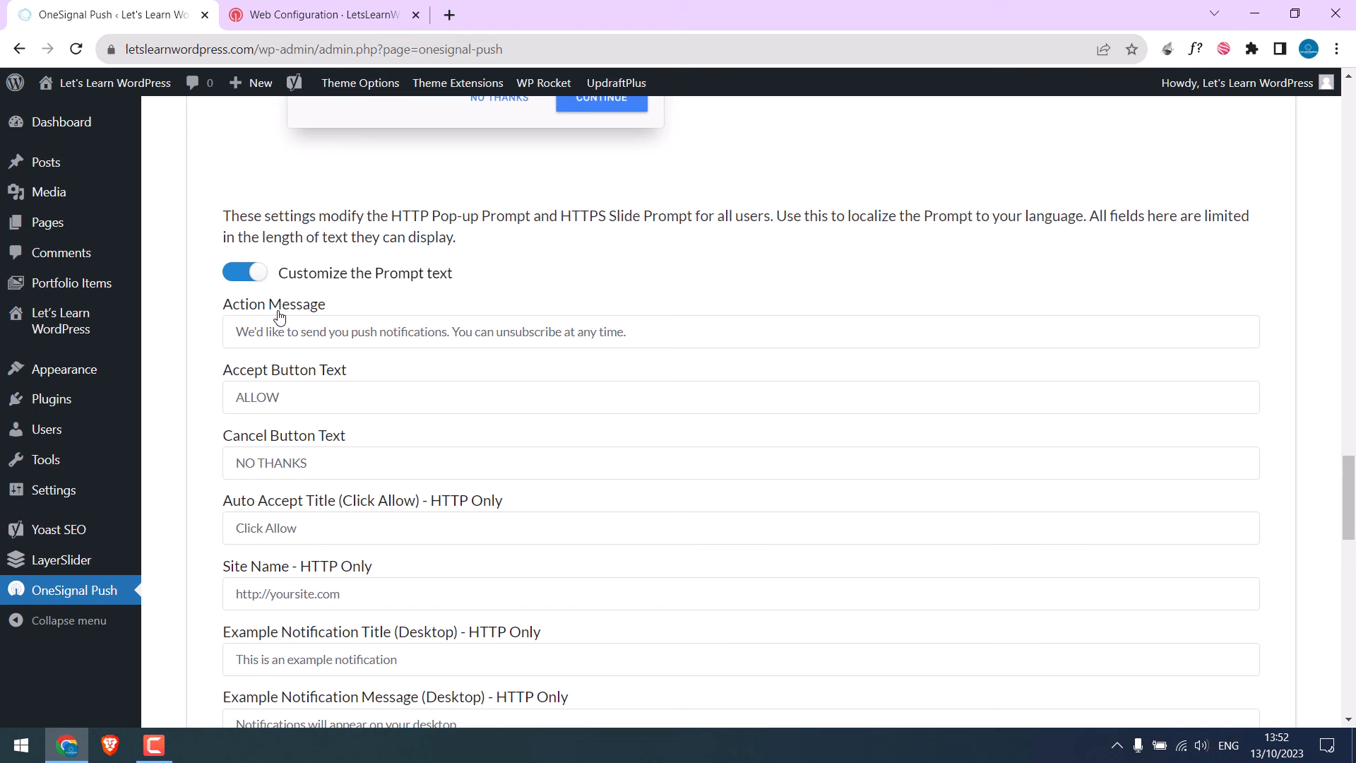
scroll("down", 3)
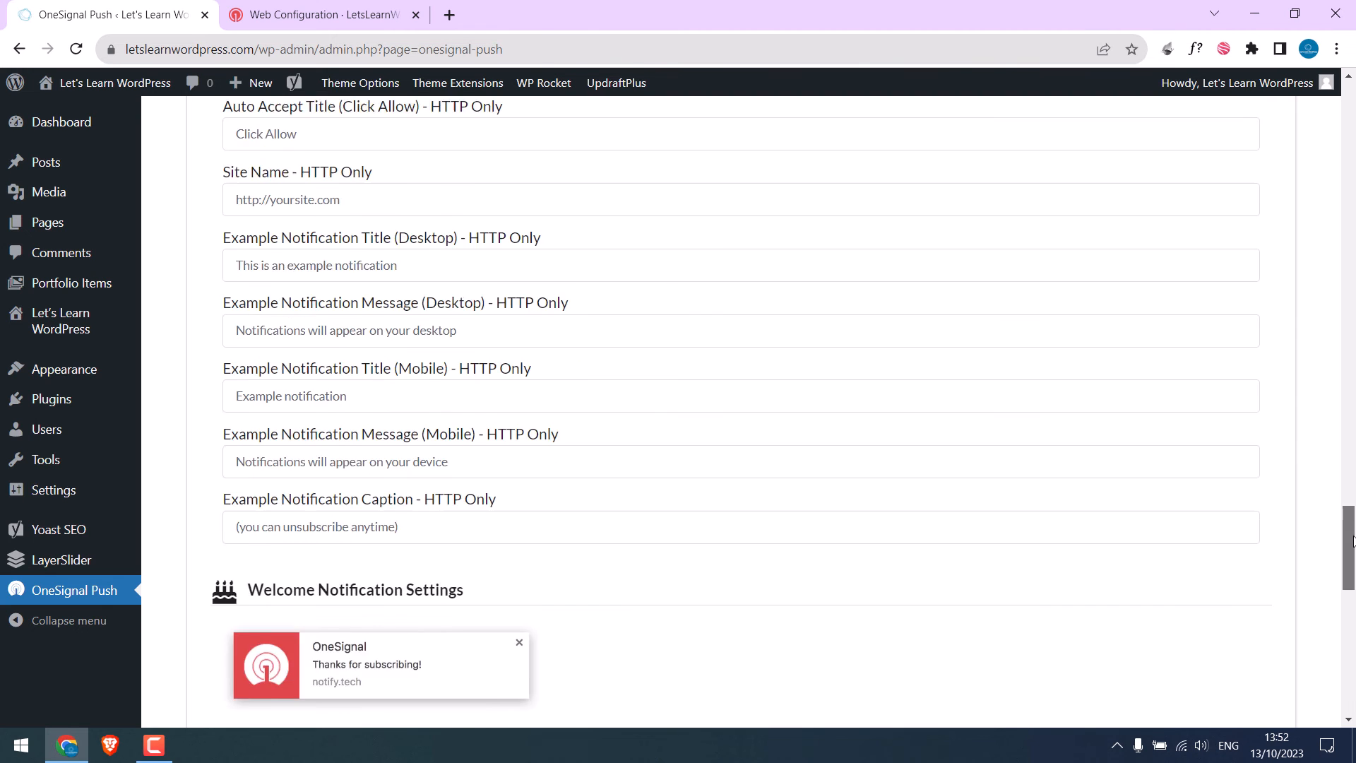
scroll("down", 3)
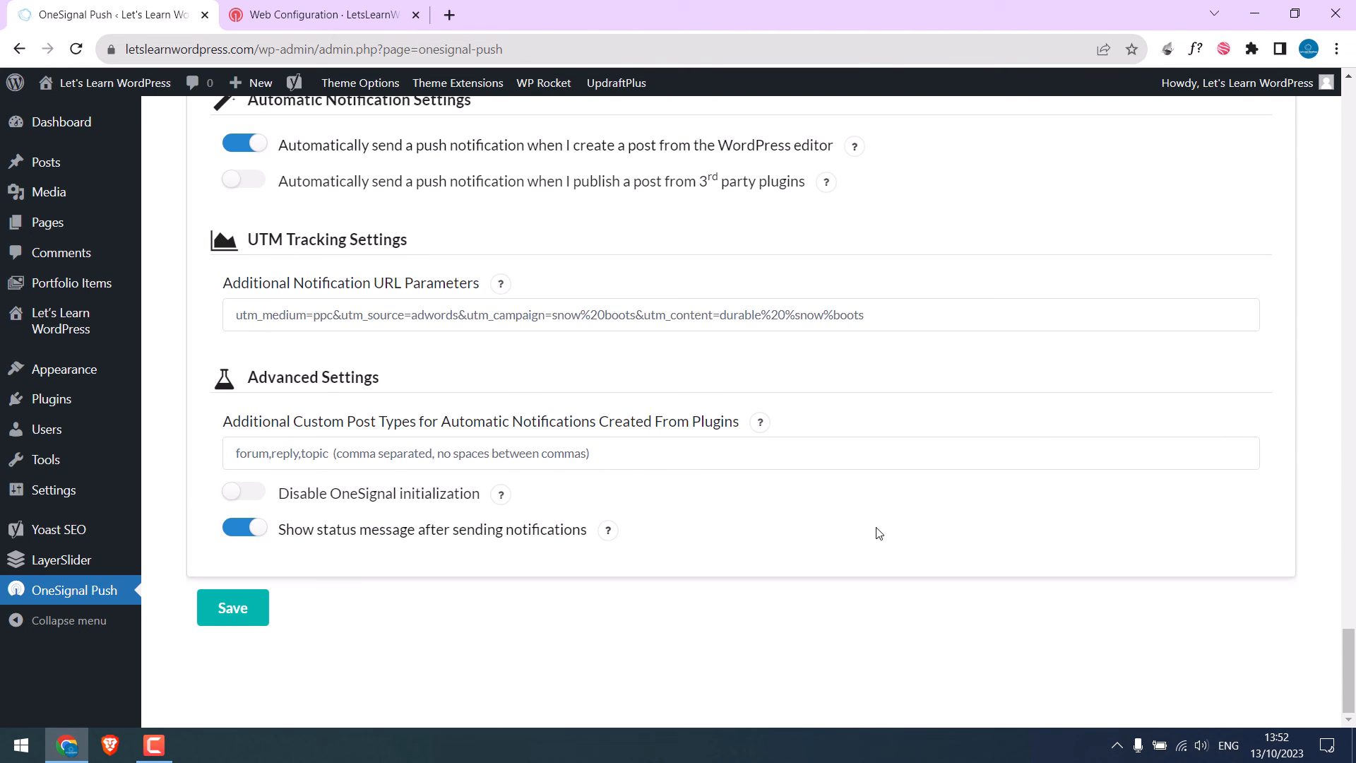
left_click(232, 608)
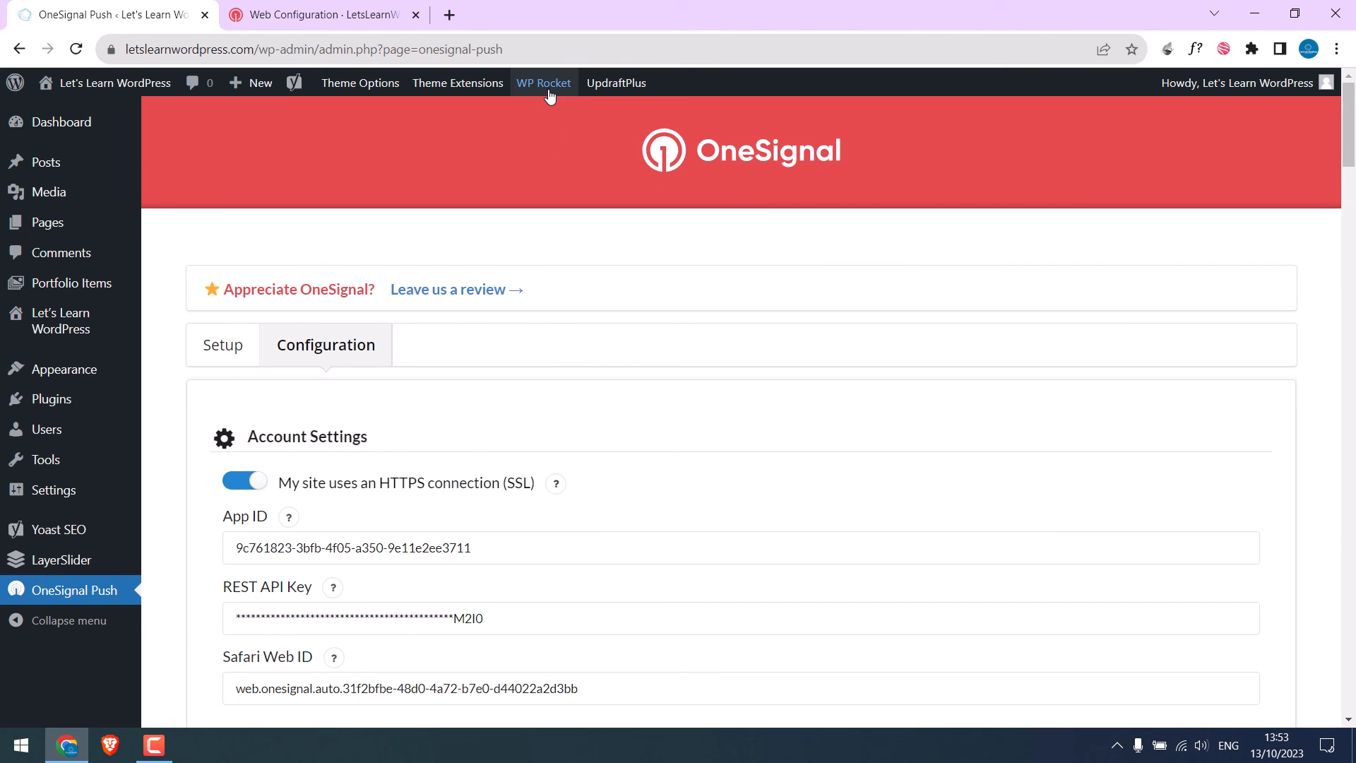
left_click(543, 82)
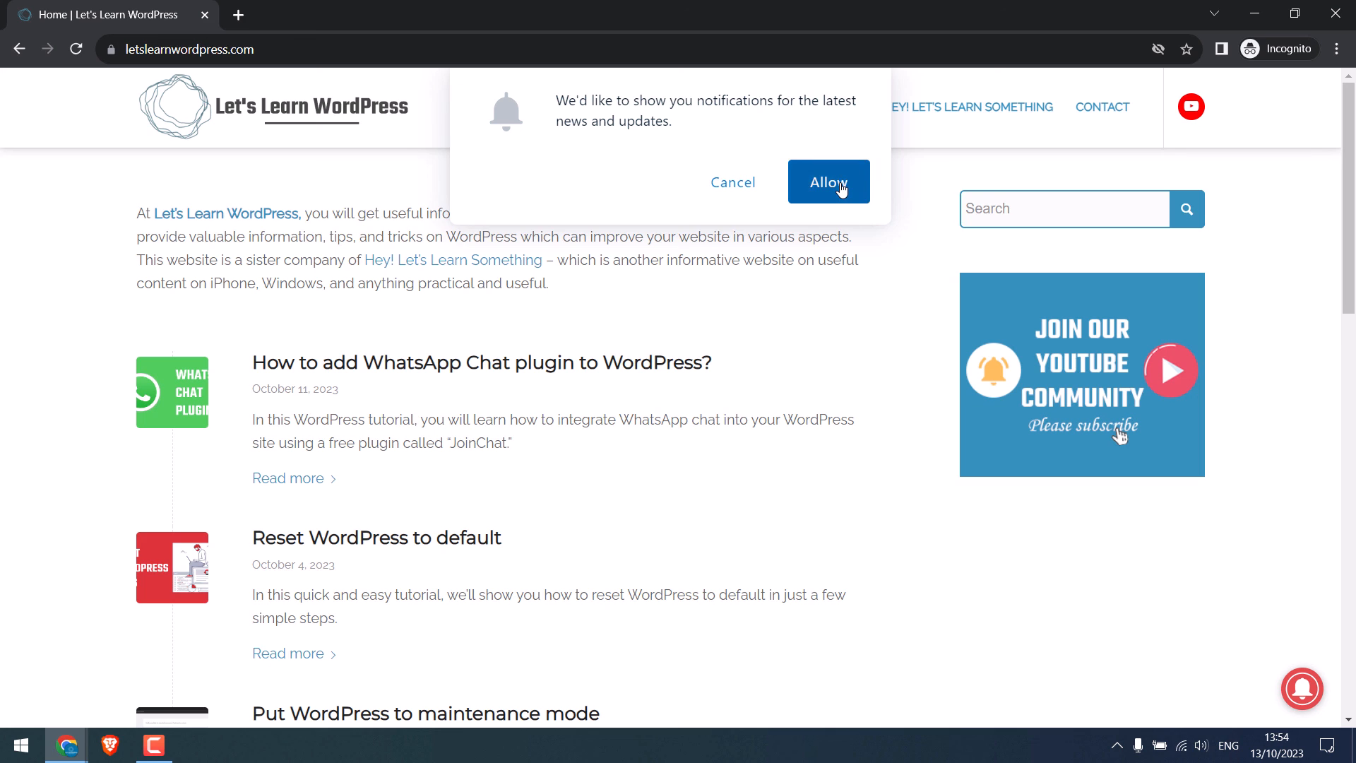
mouse_move(1146, 567)
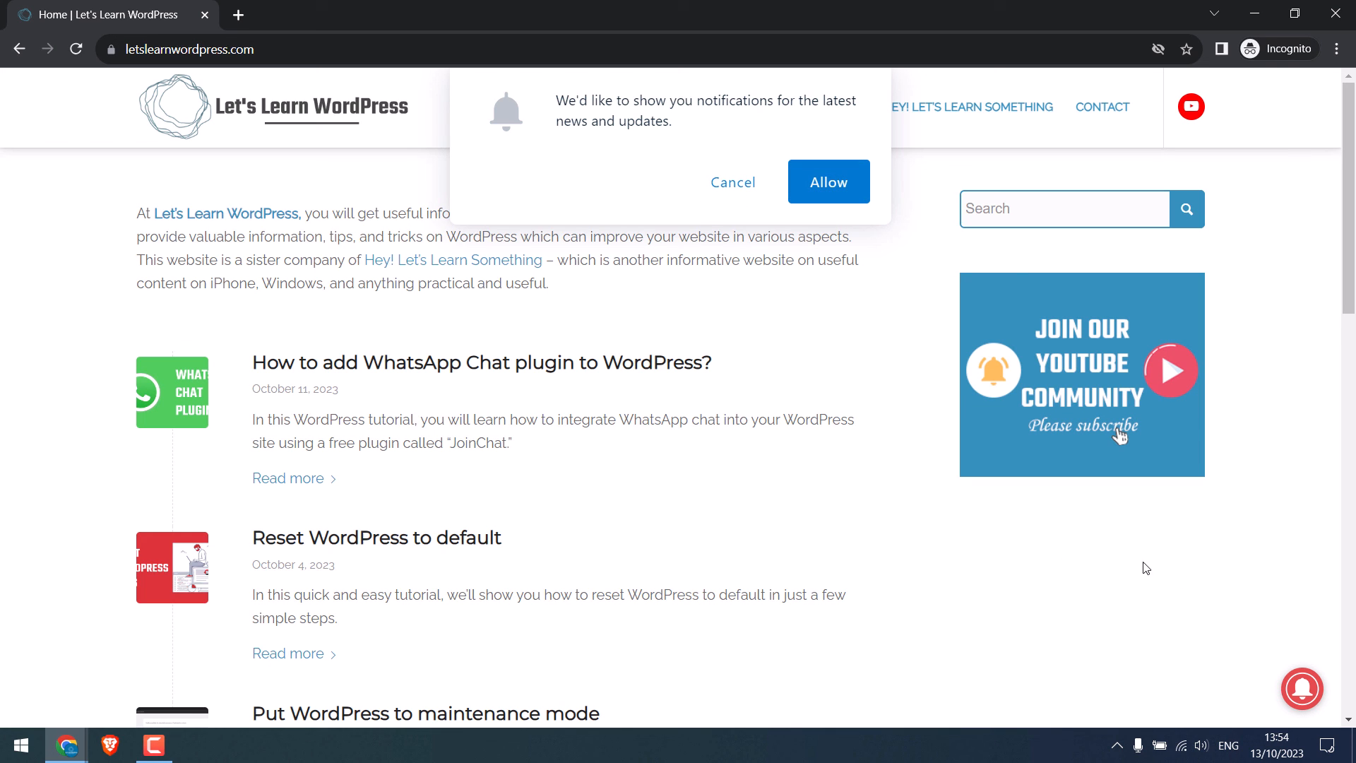
mouse_move(1297, 654)
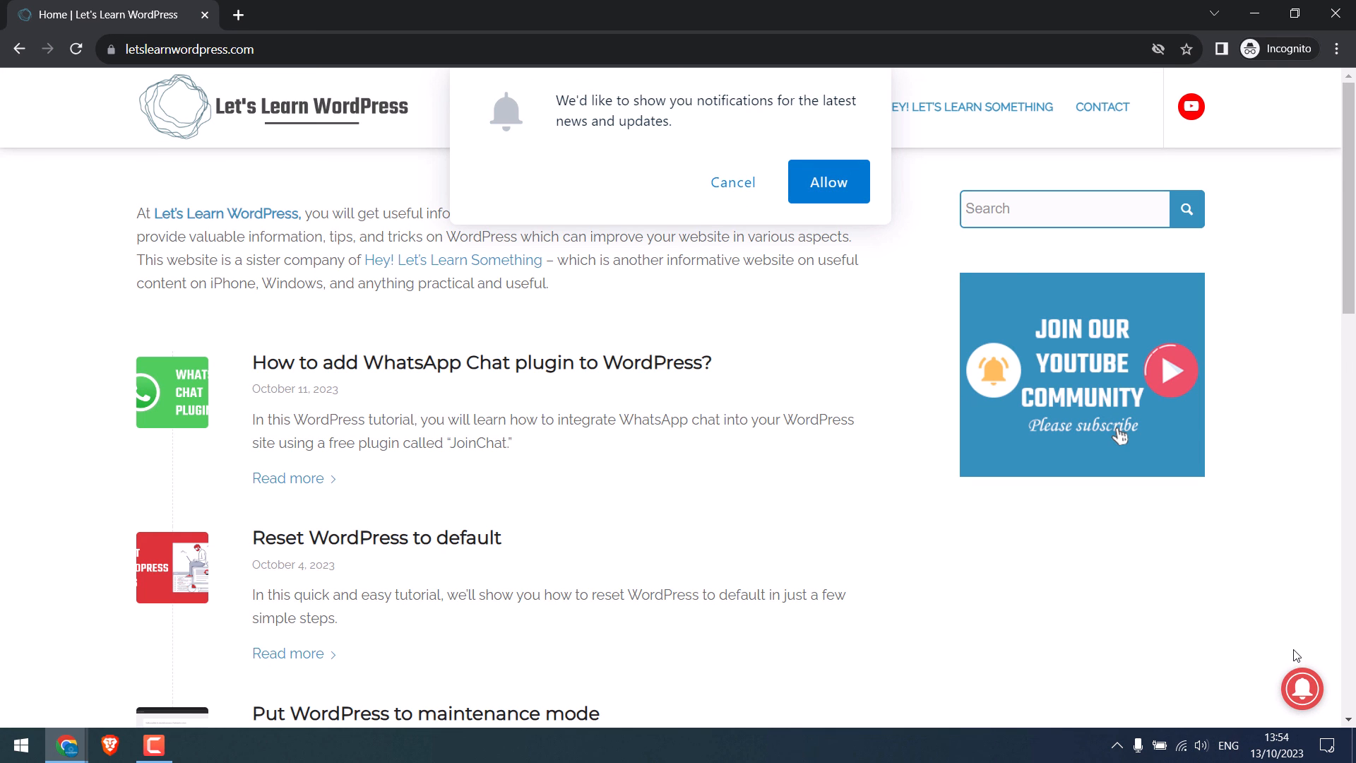
mouse_move(1301, 689)
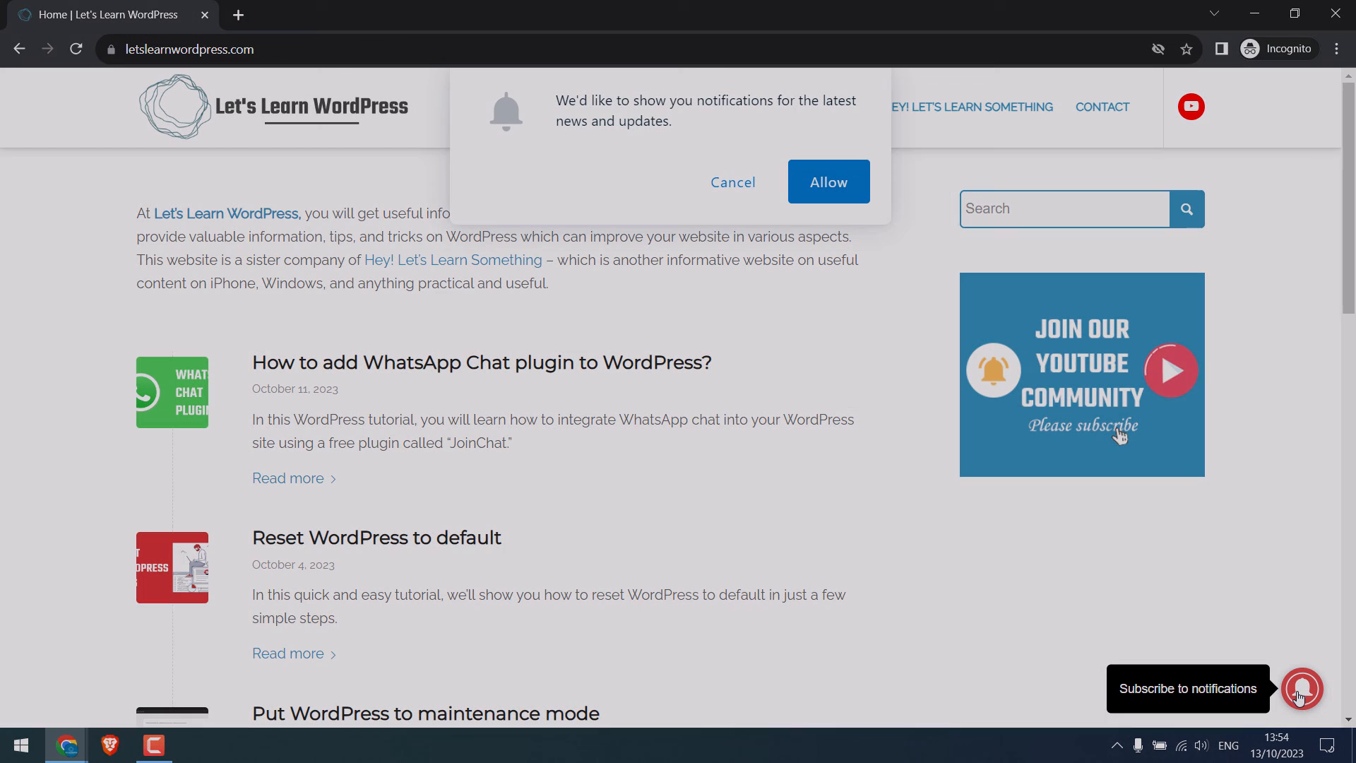